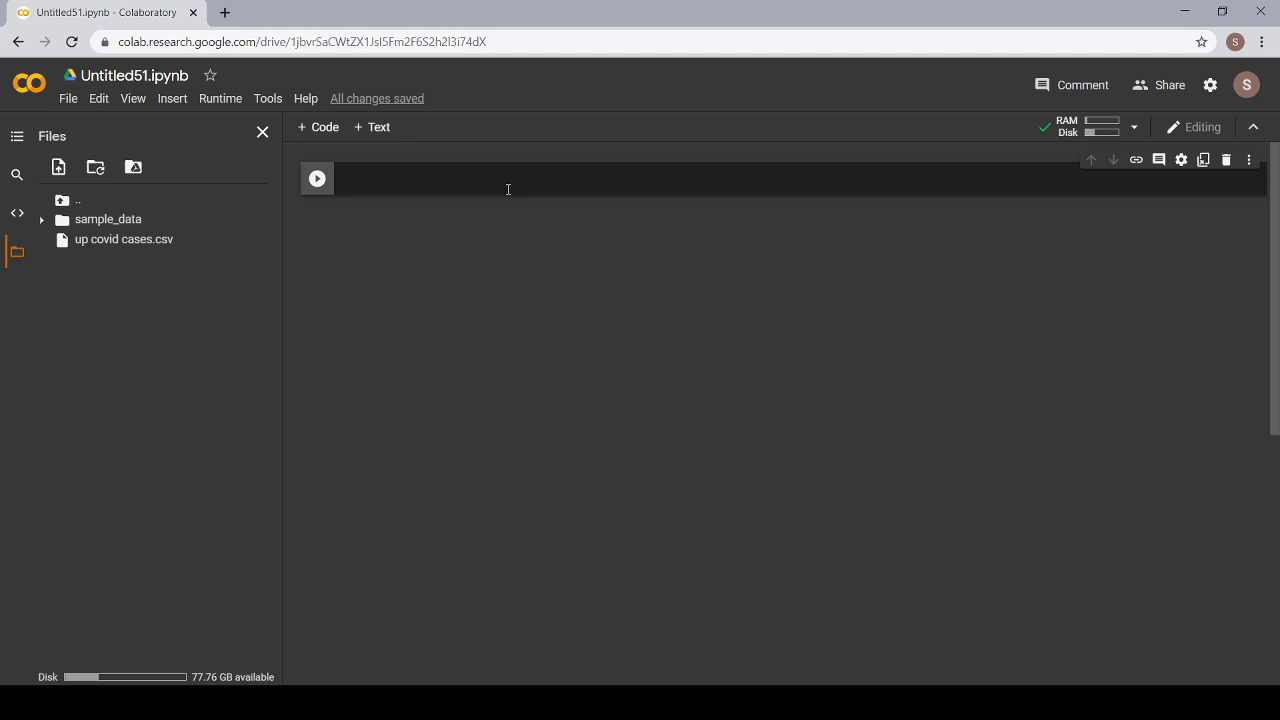
Write import statements for numpy as np and pandas as pd in the first cell.
{"action": "type", "text": "imp"}
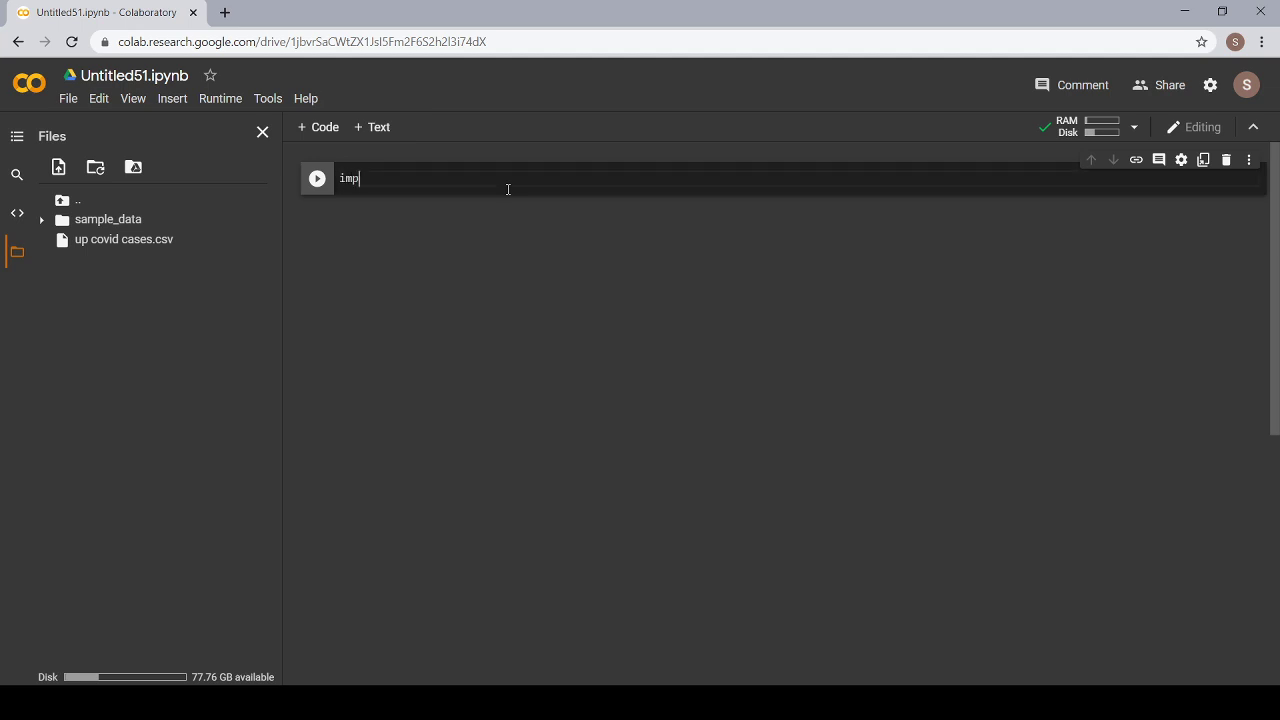
{"action": "type", "text": "ort nump"}
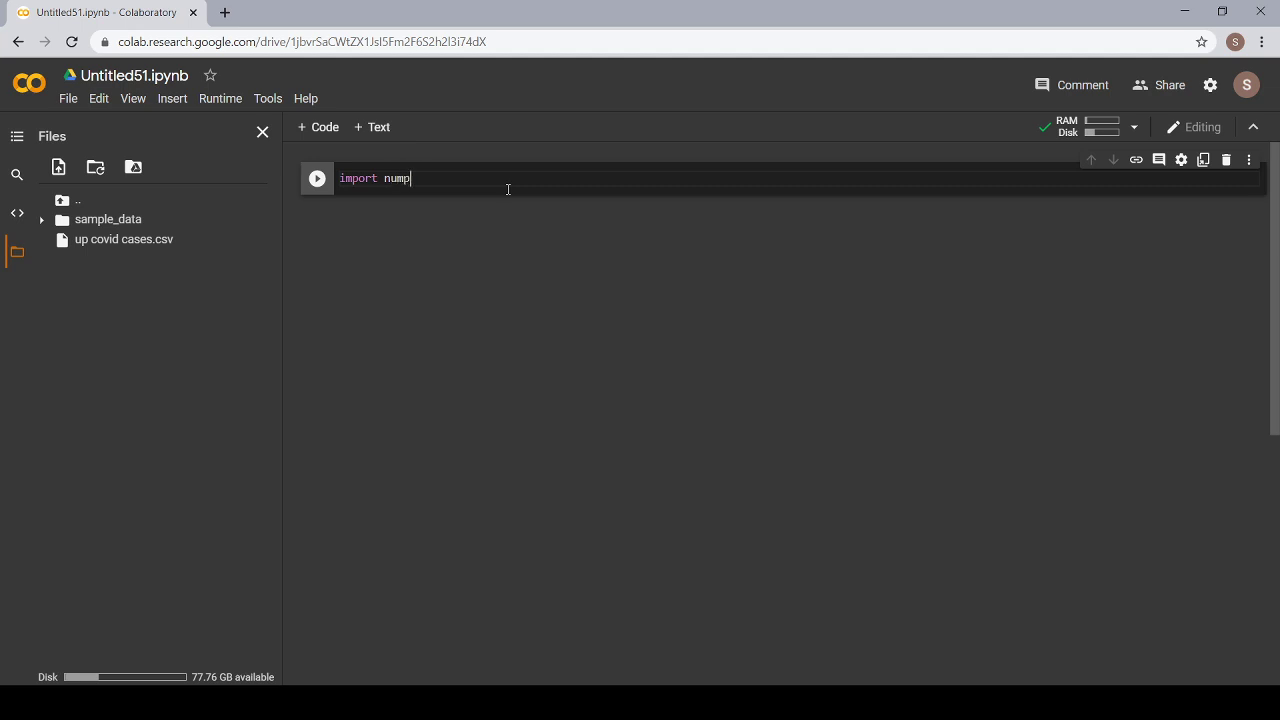
{"action": "type", "text": "y as np"}
{"action": "type", "text": "import p"}
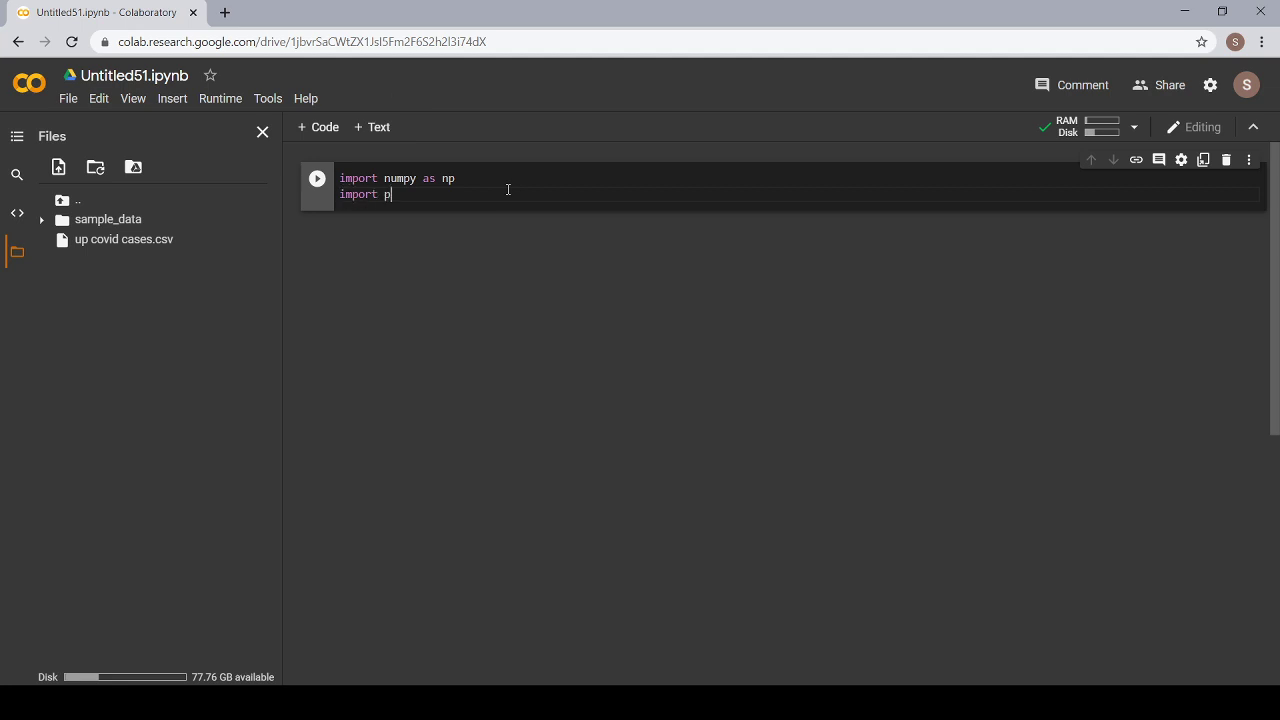
{"action": "type", "text": "andas as"}
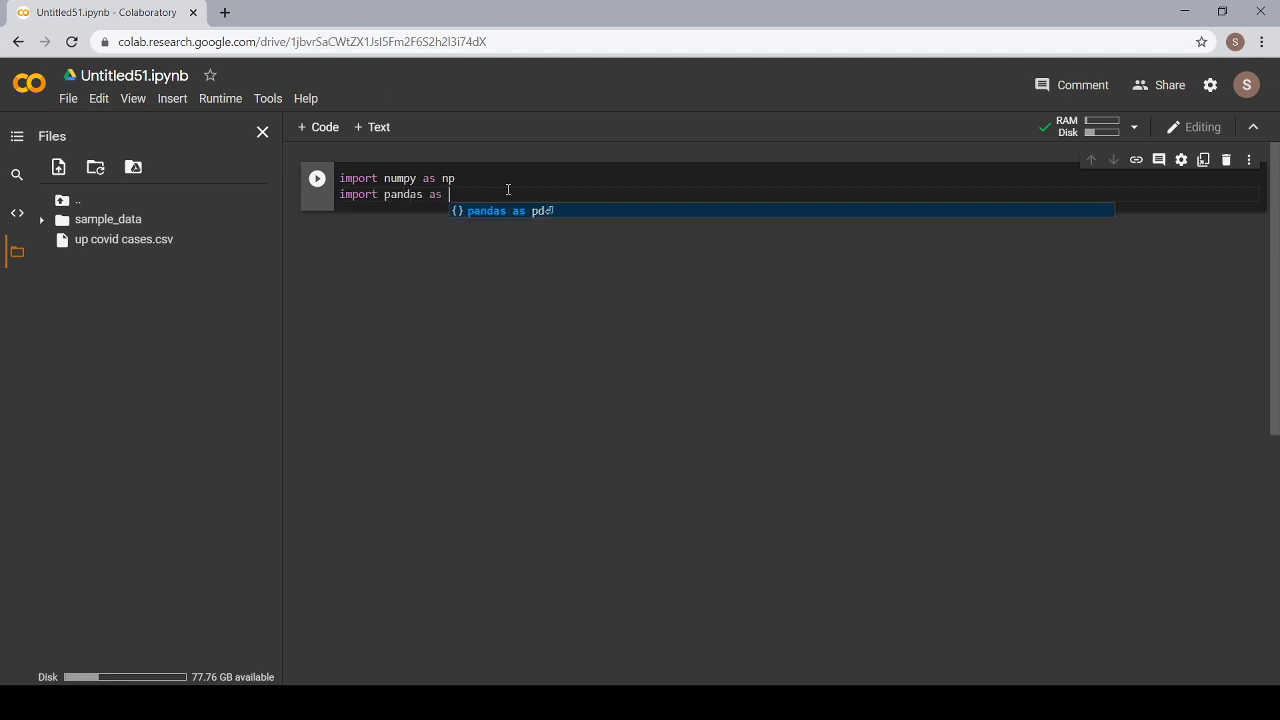
{"action": "type", "text": "pd"}
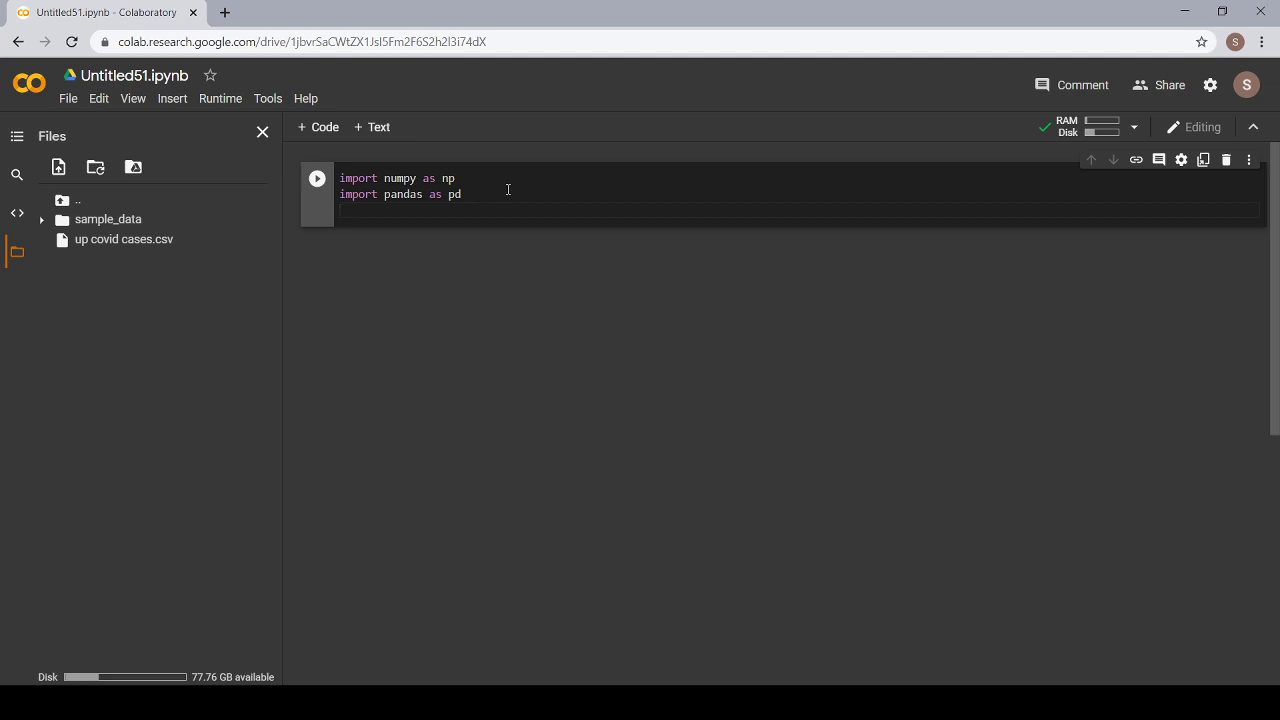
Add the plotly.express import as px and save the notebook.
{"action": "type", "text": "import"}
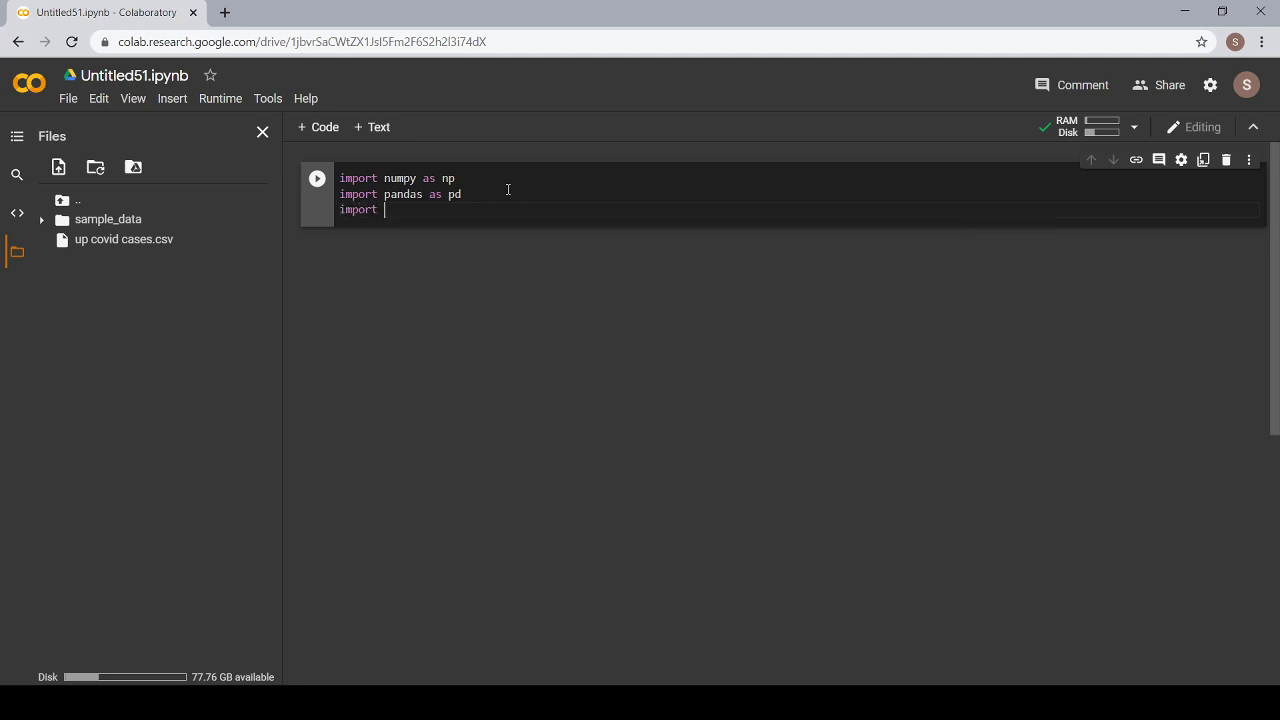
{"action": "type", "text": "plotly"}
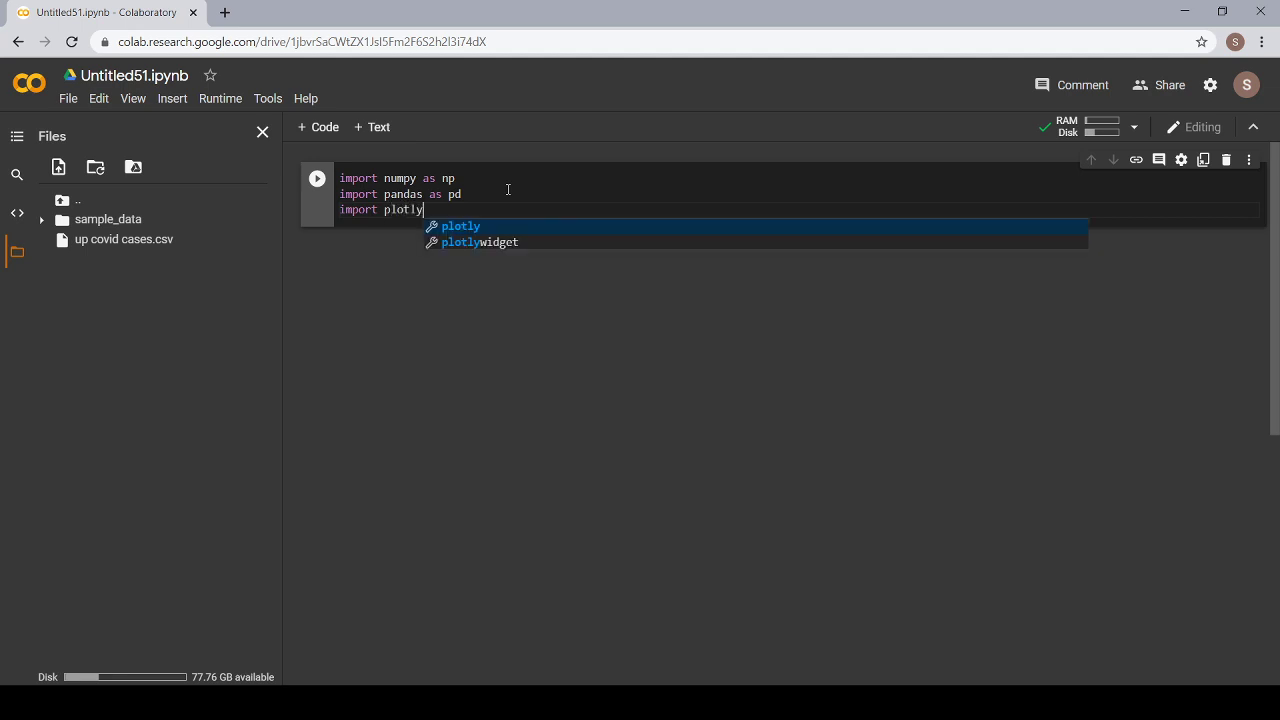
{"action": "type", "text": ".express as px"}
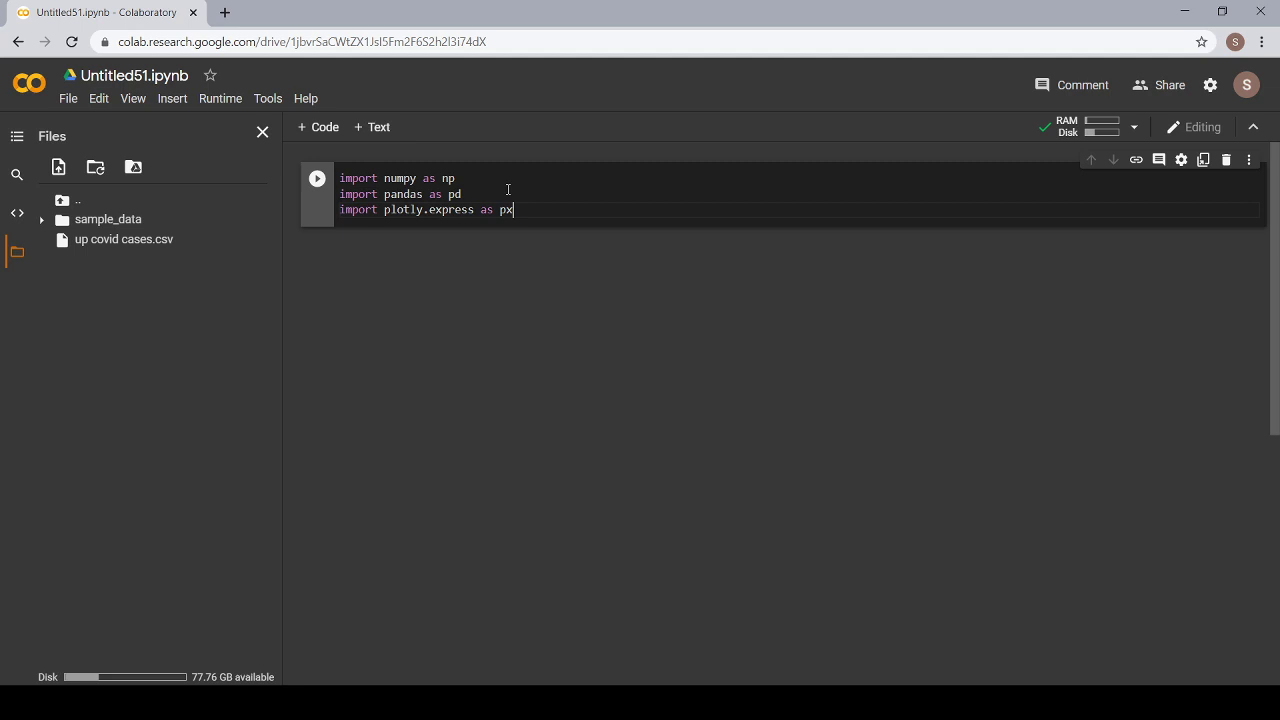
{"action": "key", "text": "ctrl+s"}
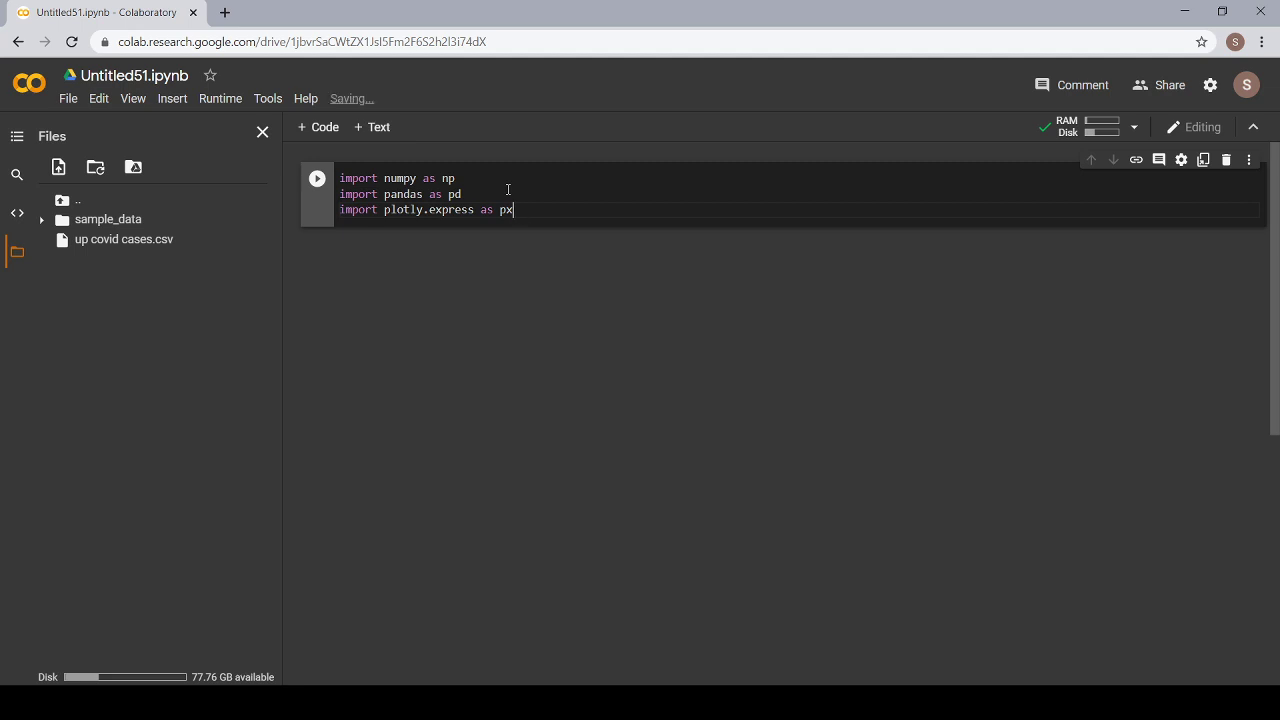
{"action": "mouse_move", "coordinate": [220, 98]}
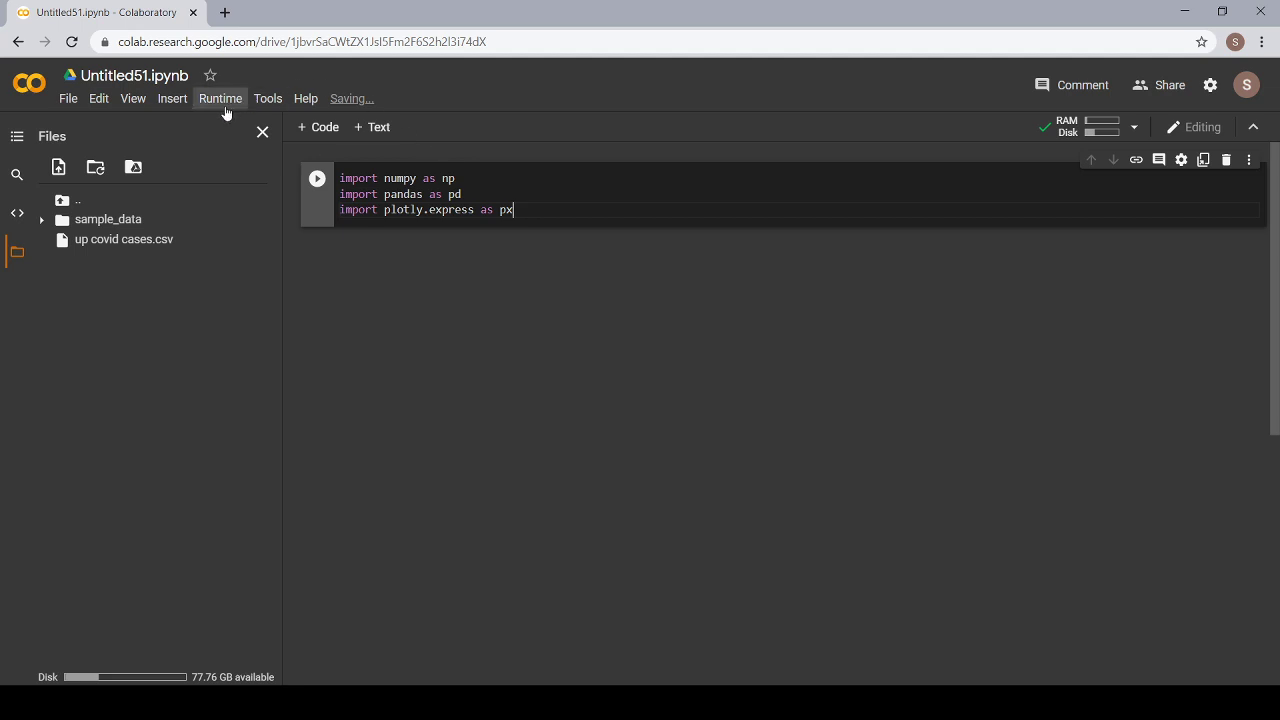
Run all cells via the Runtime menu so the imports execute.
{"action": "left_click", "coordinate": [220, 98]}
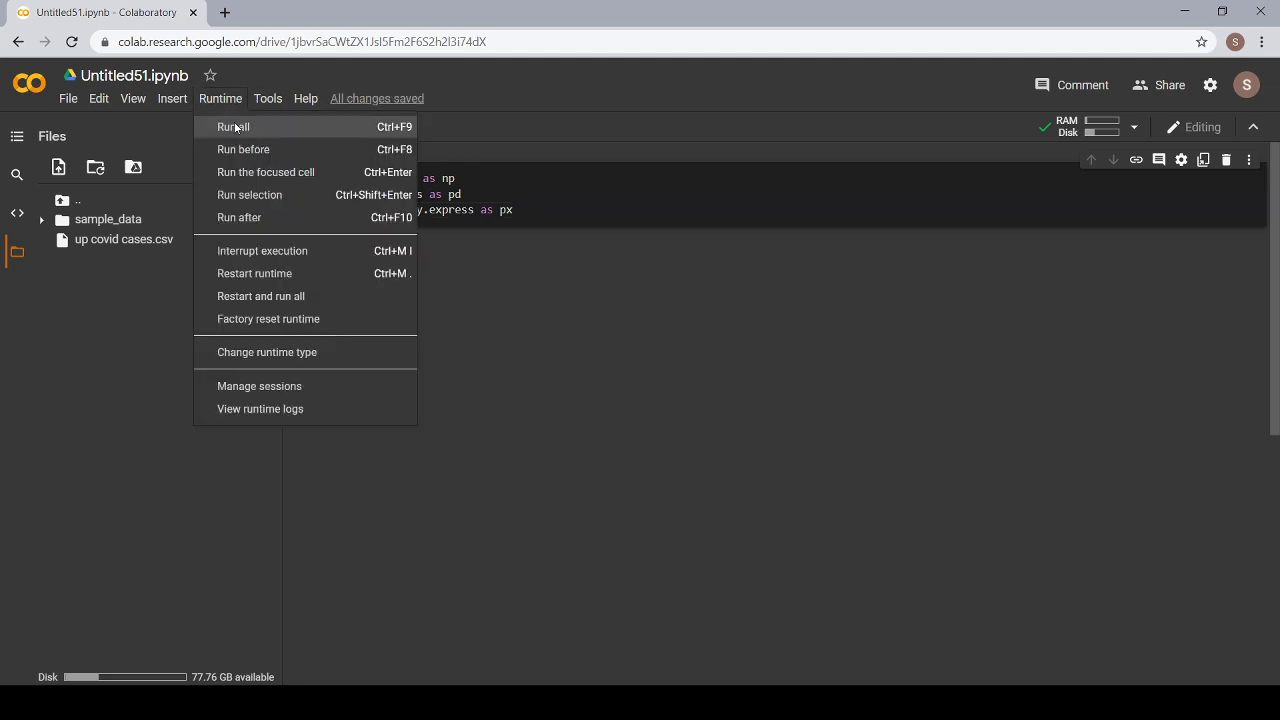
{"action": "left_click", "coordinate": [232, 126]}
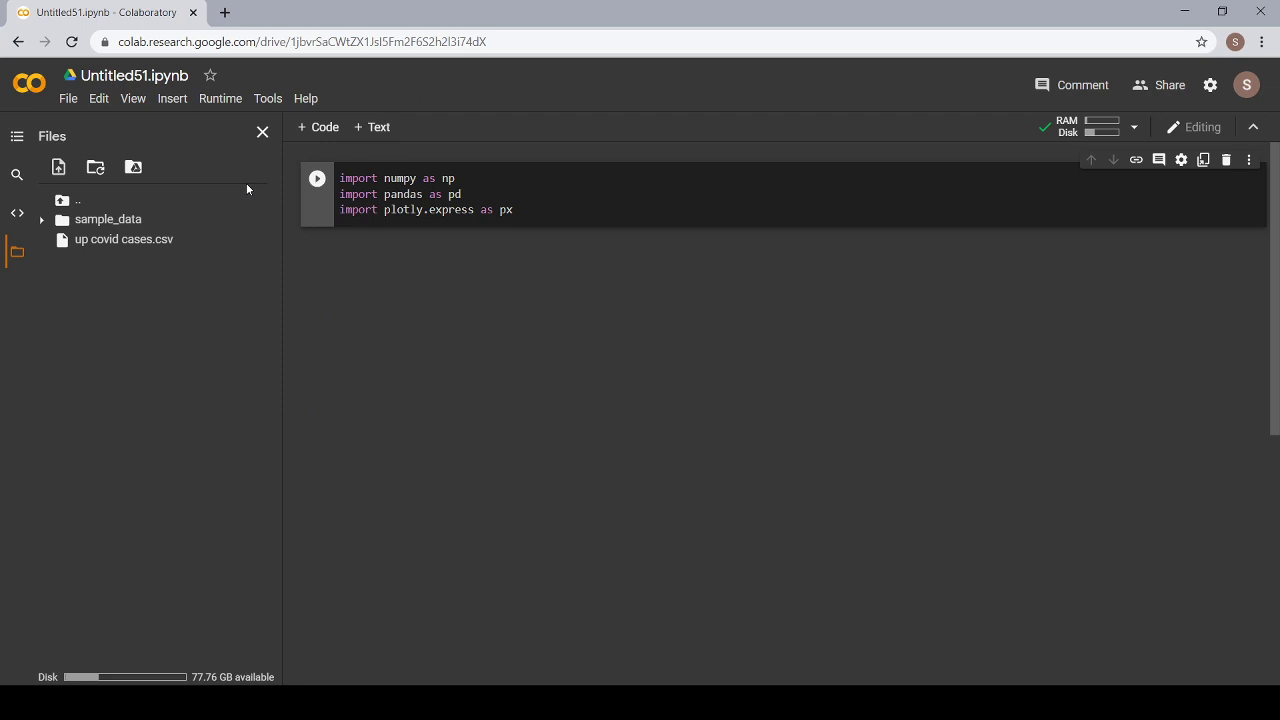
{"action": "mouse_move", "coordinate": [792, 224]}
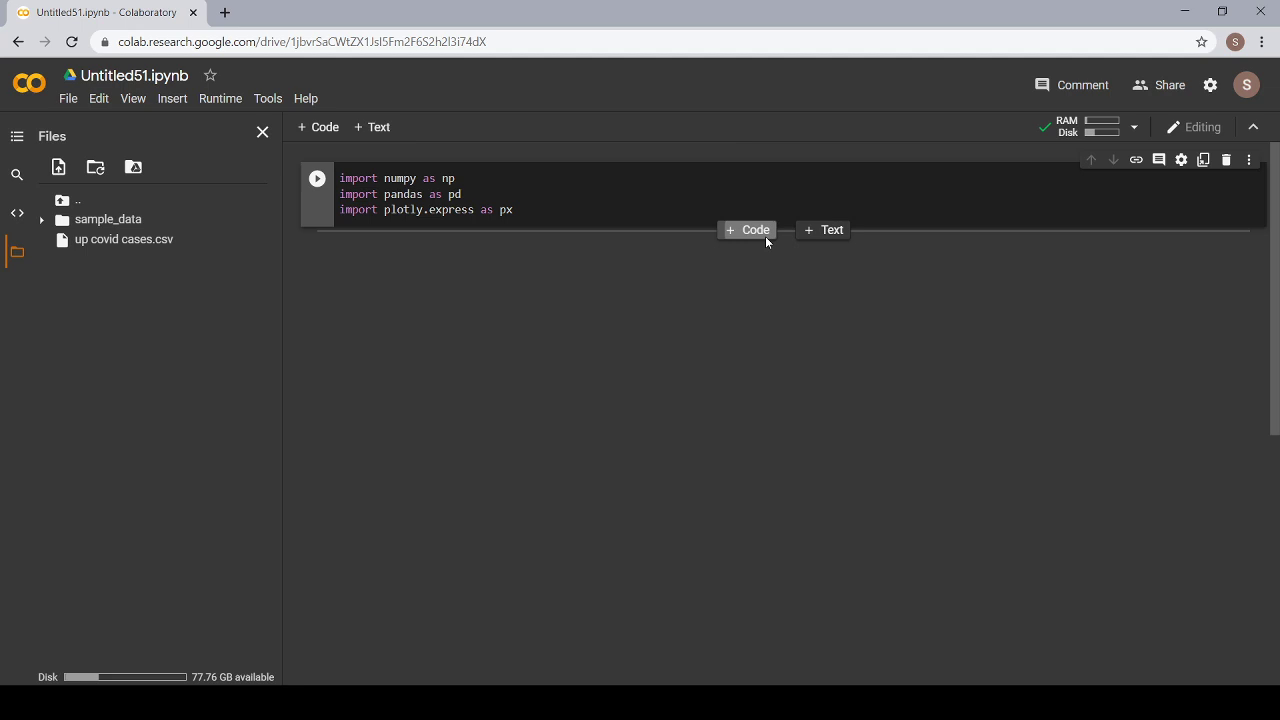
Add a code cell below the imports and begin df = pd.read_csv.
{"action": "left_click", "coordinate": [748, 228]}
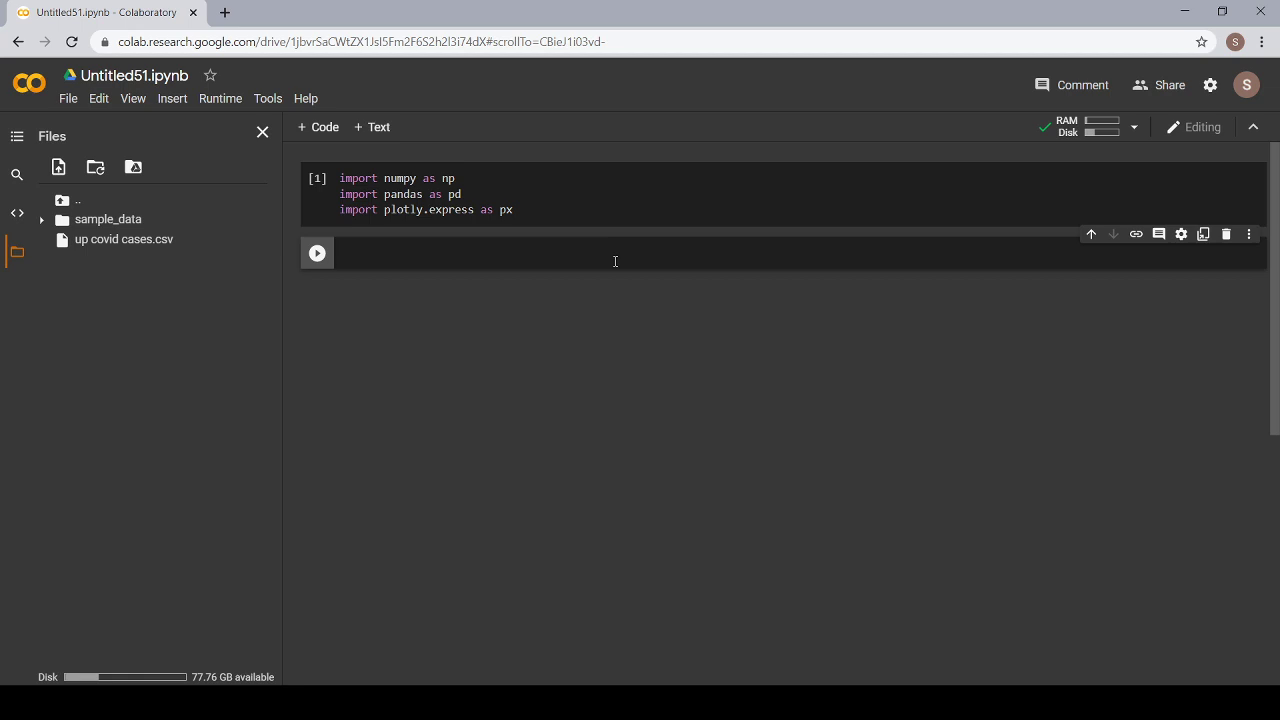
{"action": "type", "text": "df"}
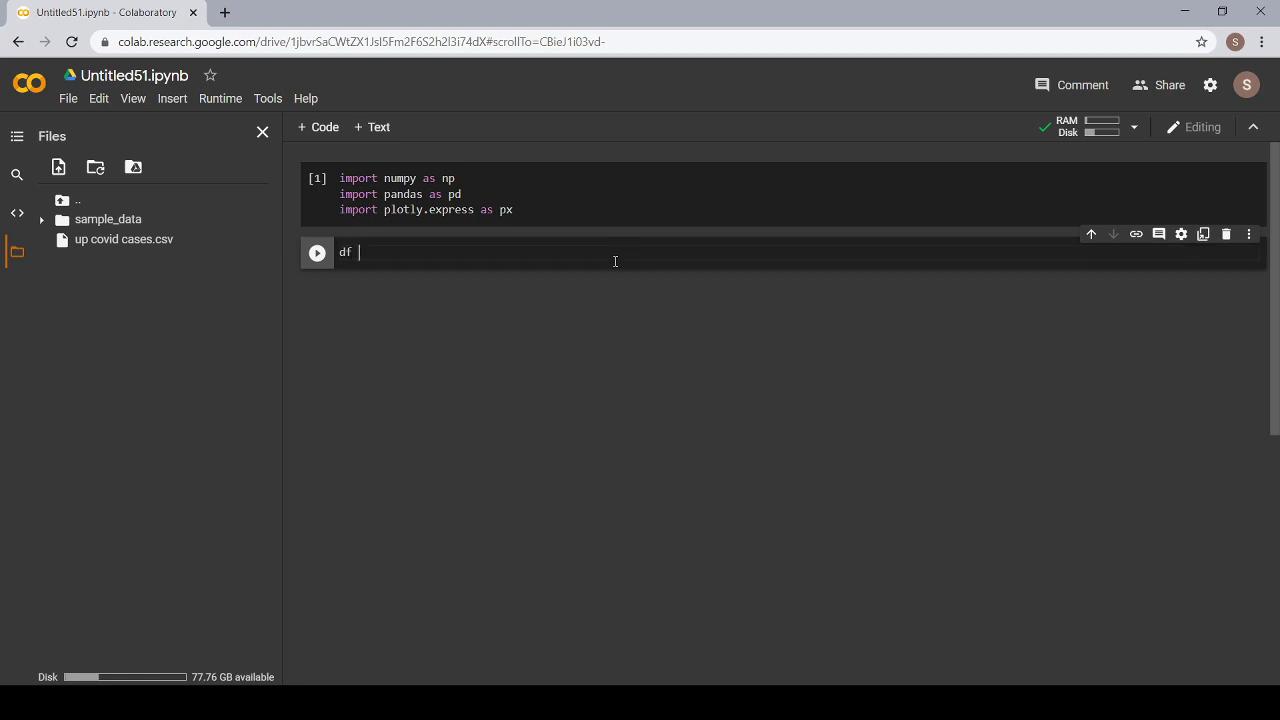
{"action": "type", "text": "="}
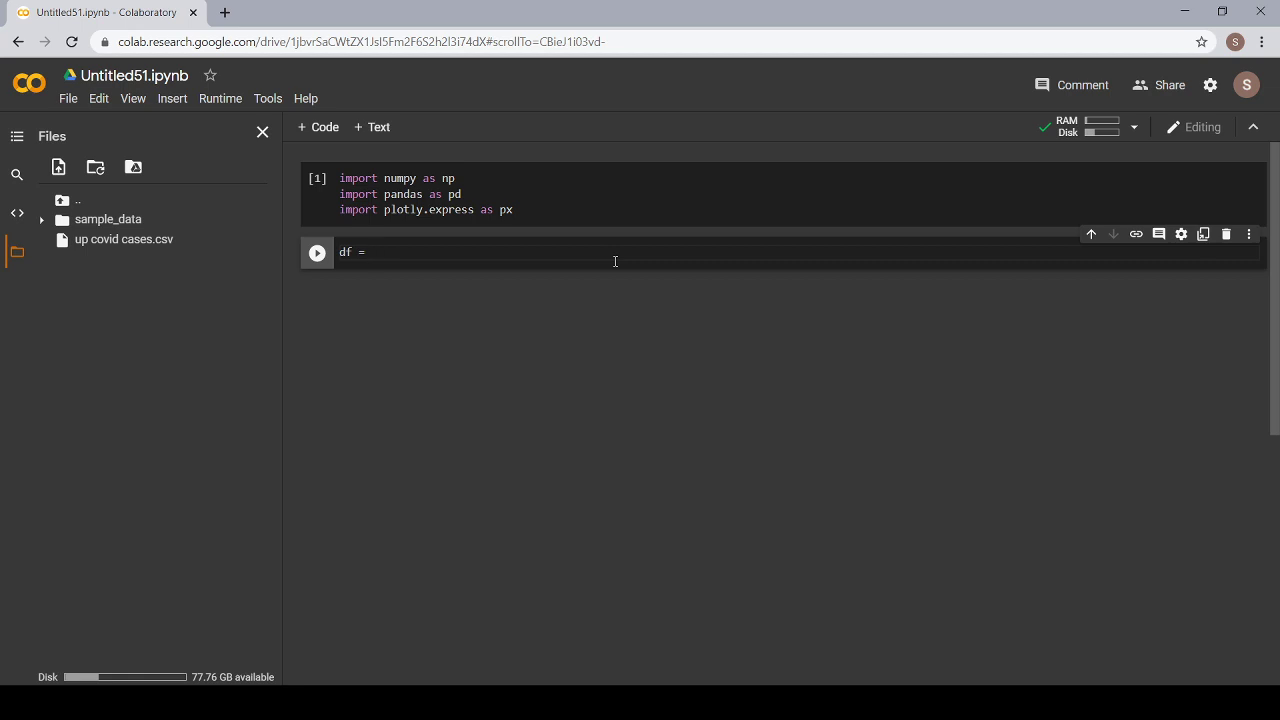
{"action": "type", "text": "pd.re"}
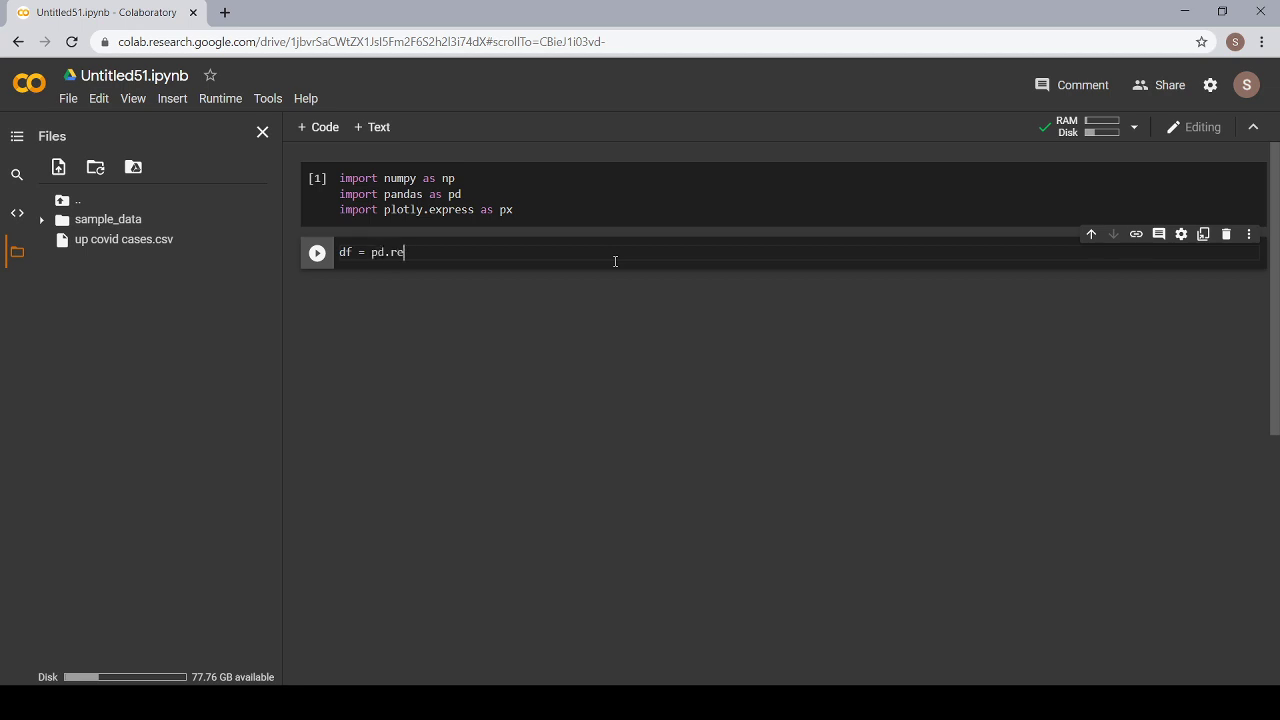
{"action": "type", "text": "ad_c"}
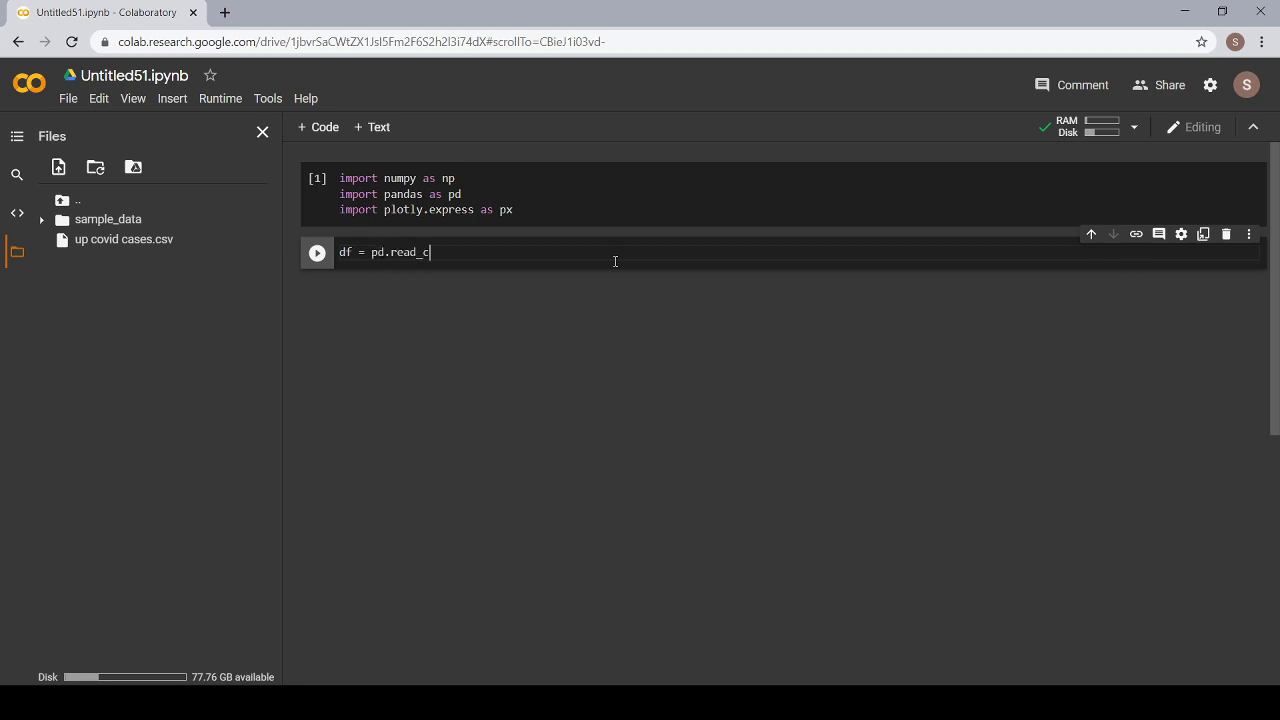
{"action": "type", "text": "sv("}
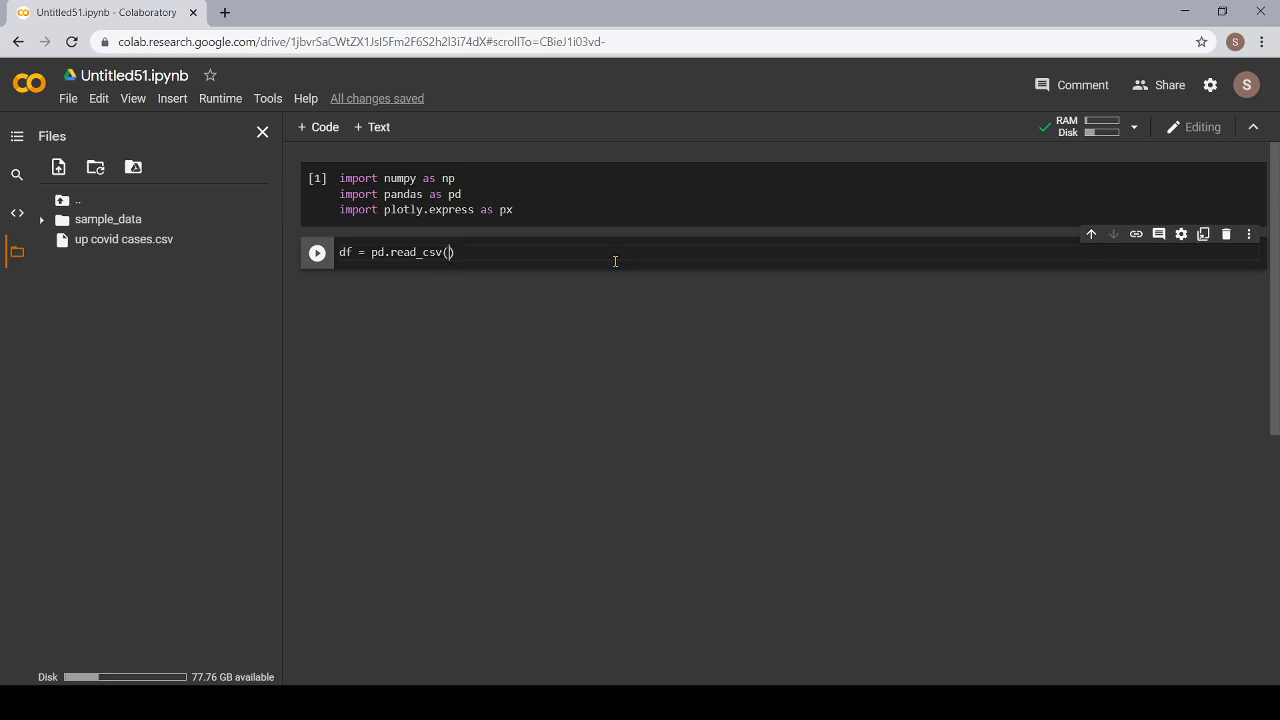
Pass "up covid cases.csv" as the file to read into df.
{"action": "type", "text": "\"\""}
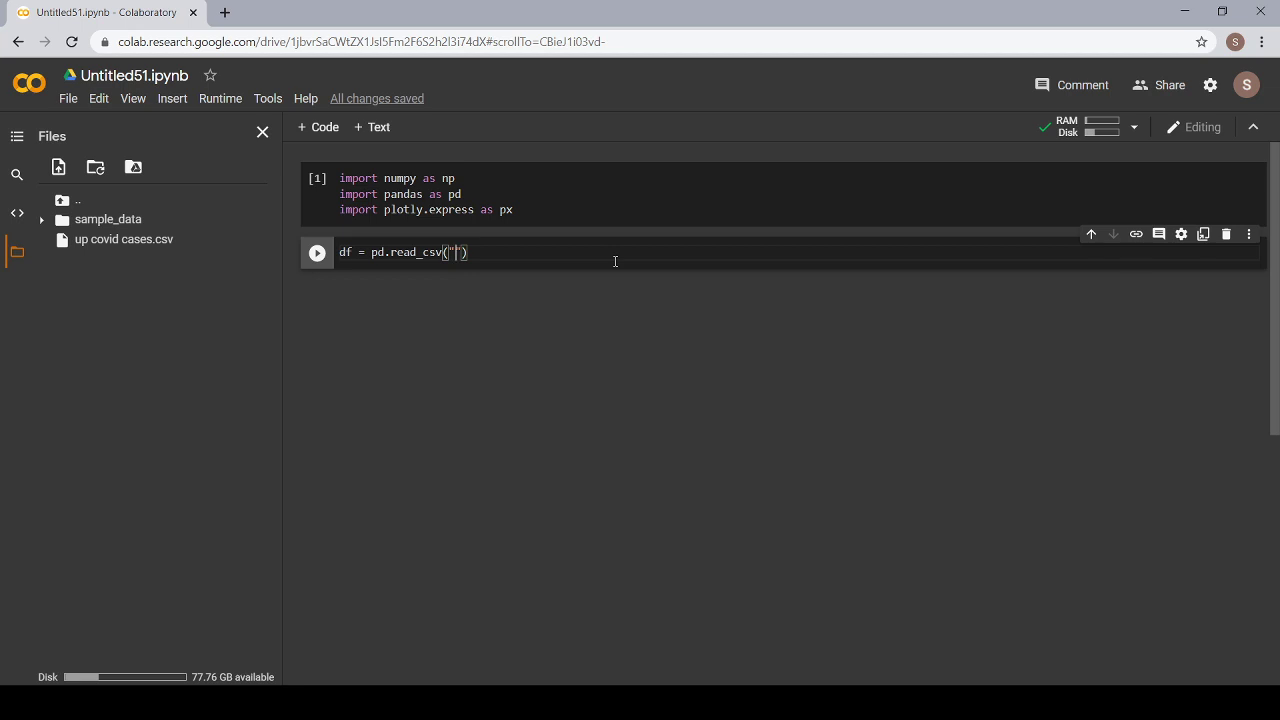
{"action": "type", "text": "up"}
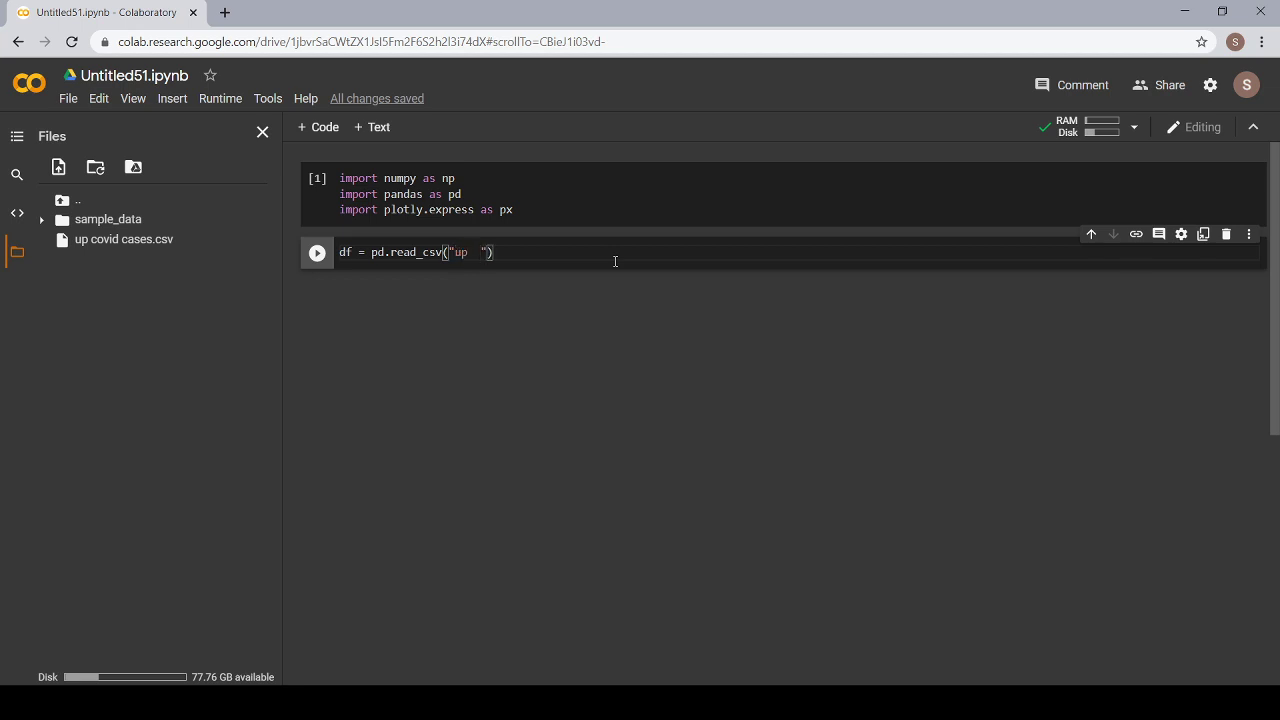
{"action": "type", "text": "covid"}
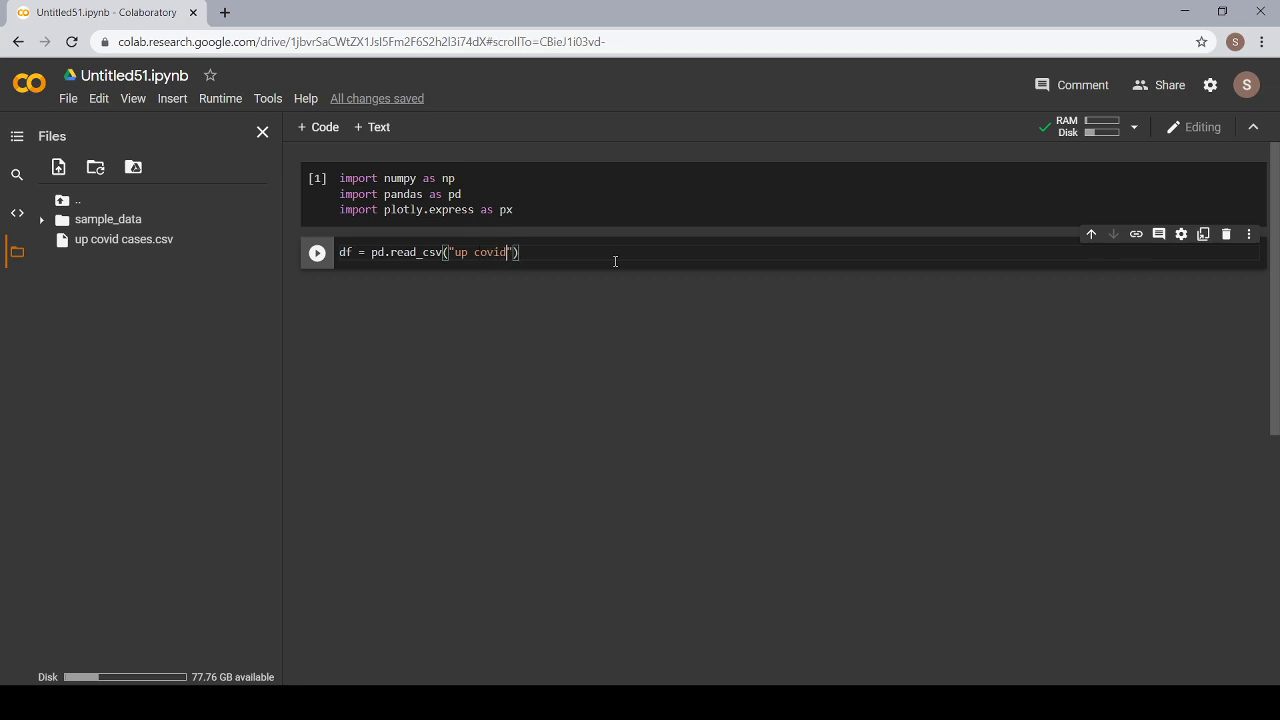
{"action": "type", "text": "cases"}
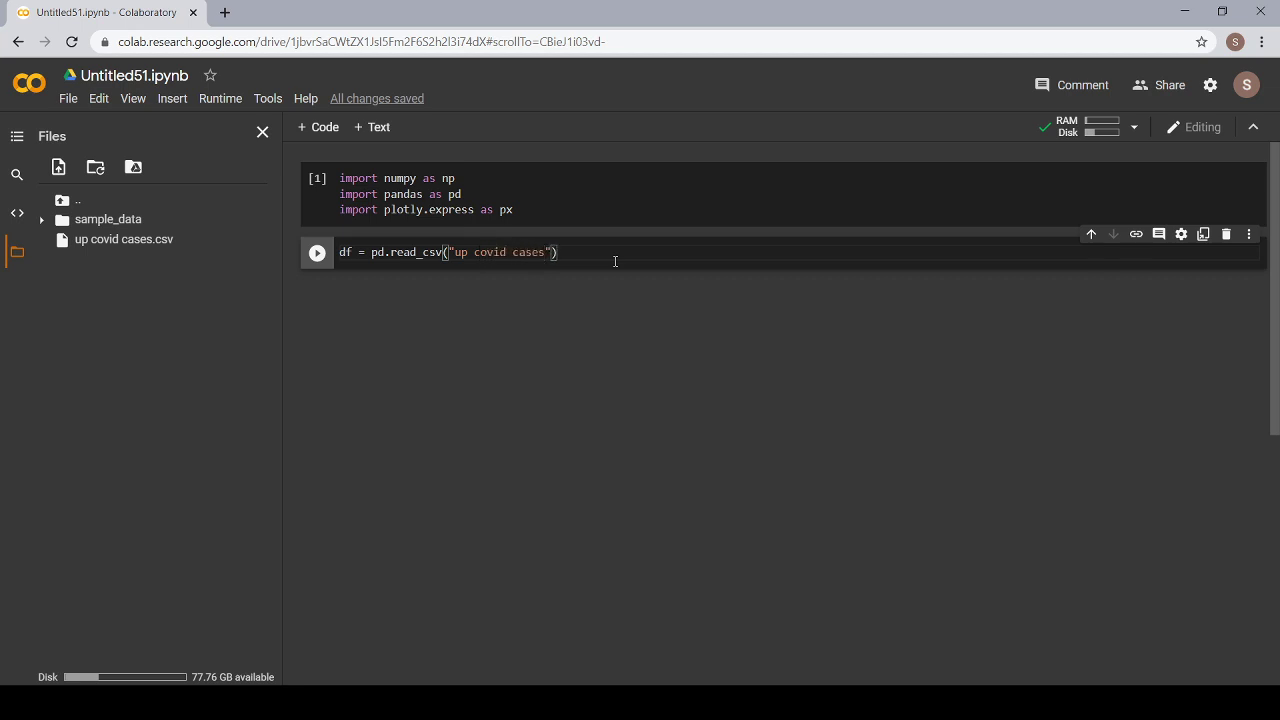
{"action": "type", "text": ".csv"}
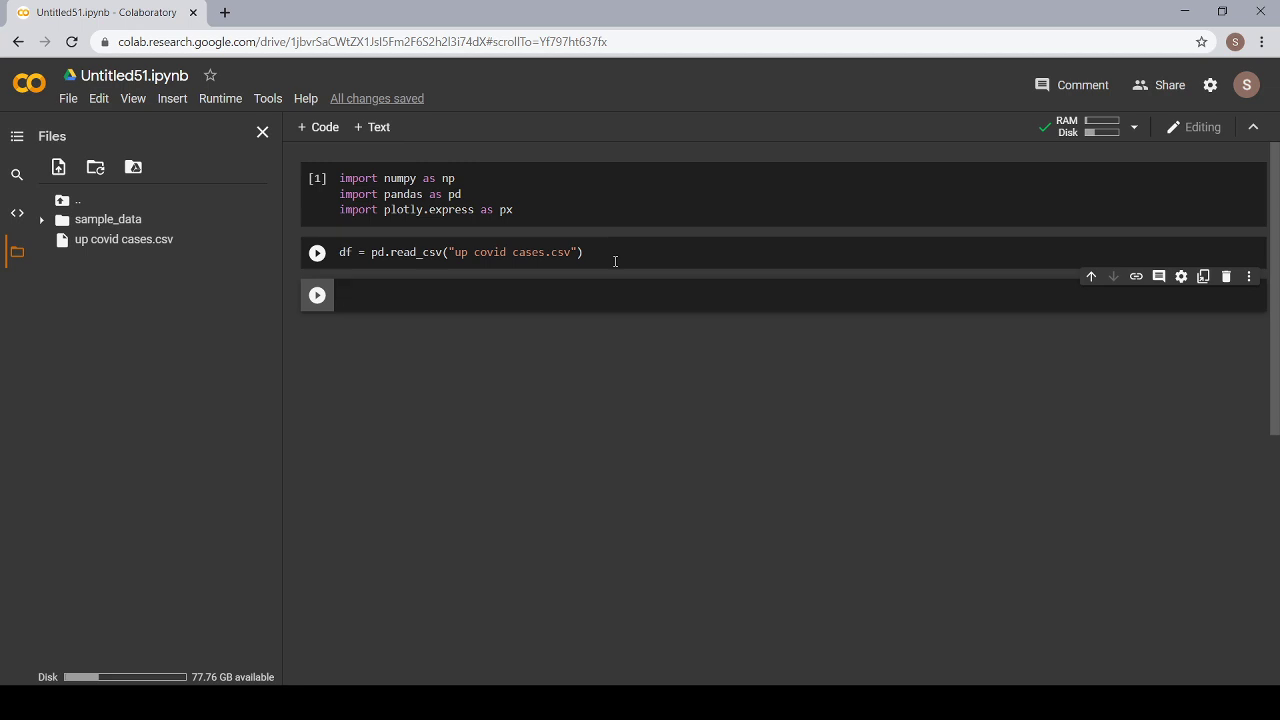
Run df to display the Days, Confirmed and Recovered table for seven days.
{"action": "type", "text": "df"}
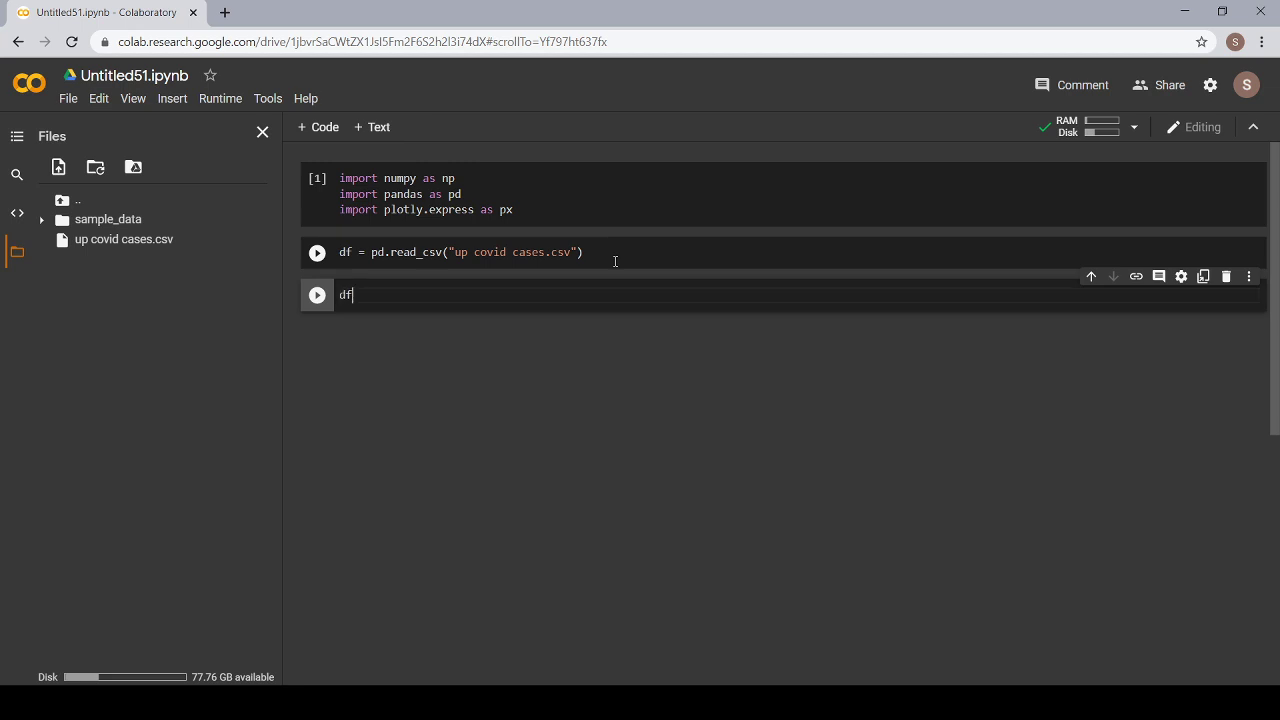
{"action": "key", "text": "shift+enter"}
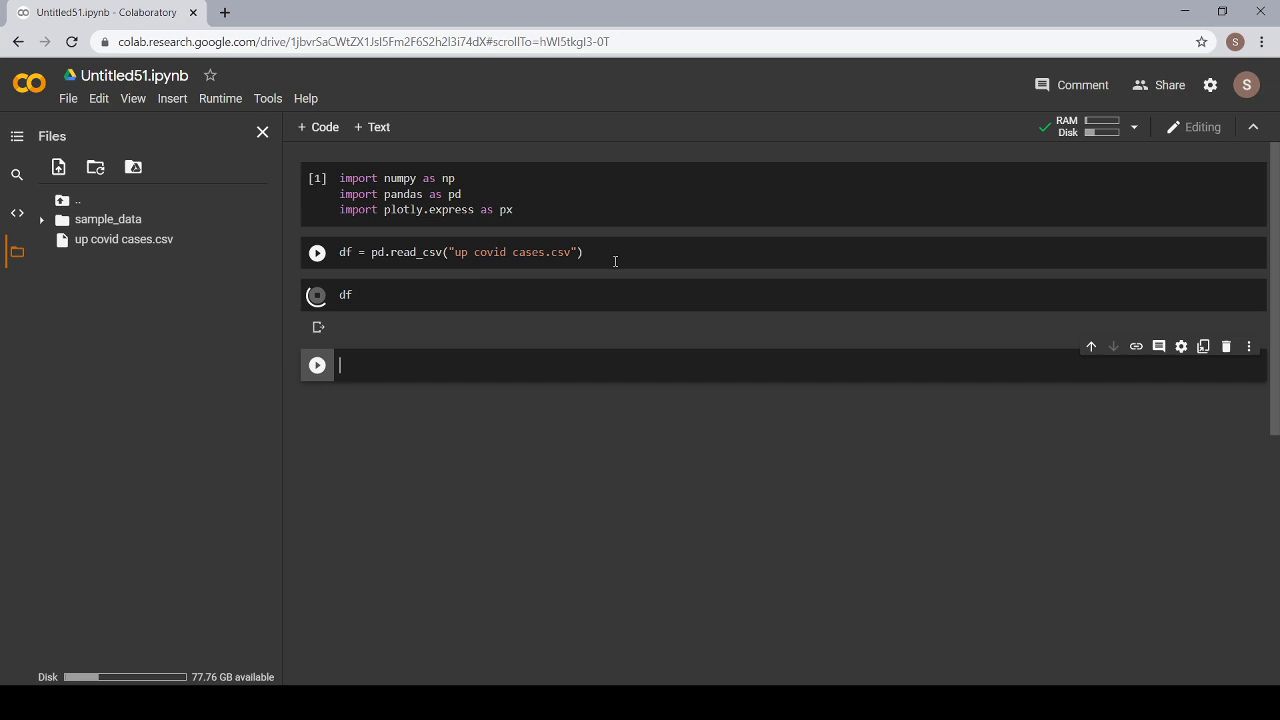
{"action": "left_click", "coordinate": [316, 296]}
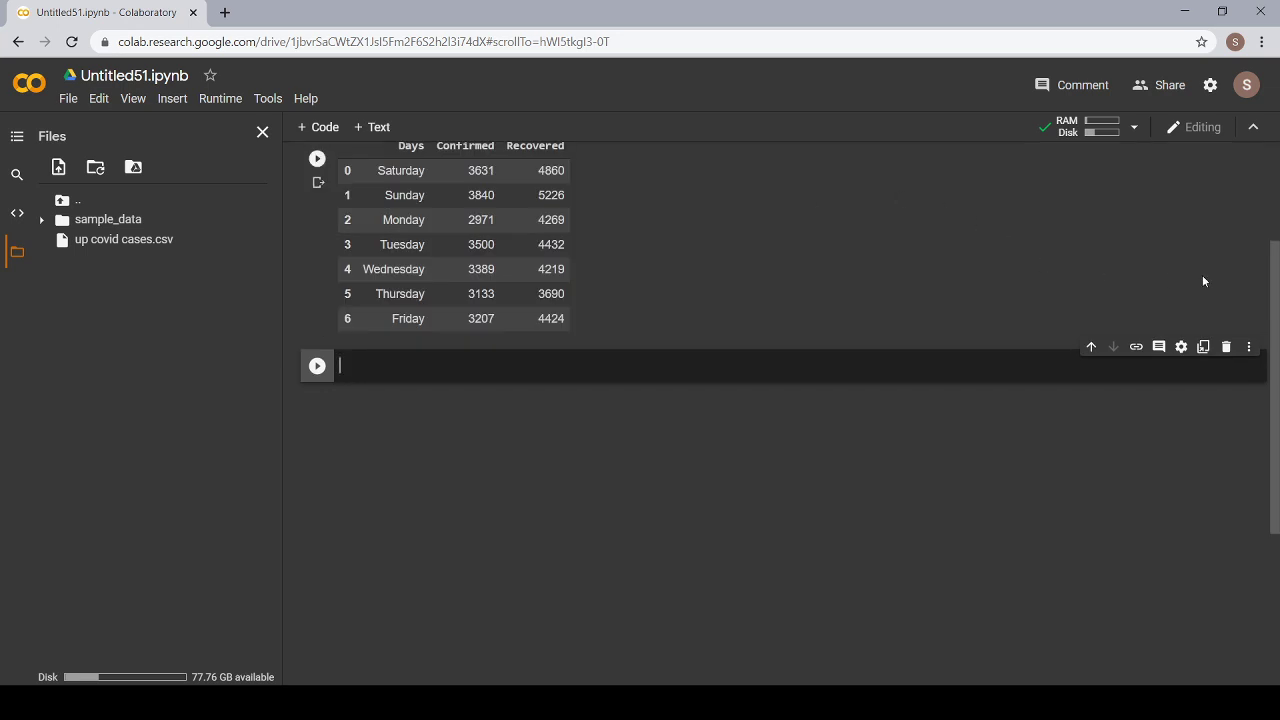
{"action": "scroll", "scroll_direction": "up", "scroll_amount": 3}
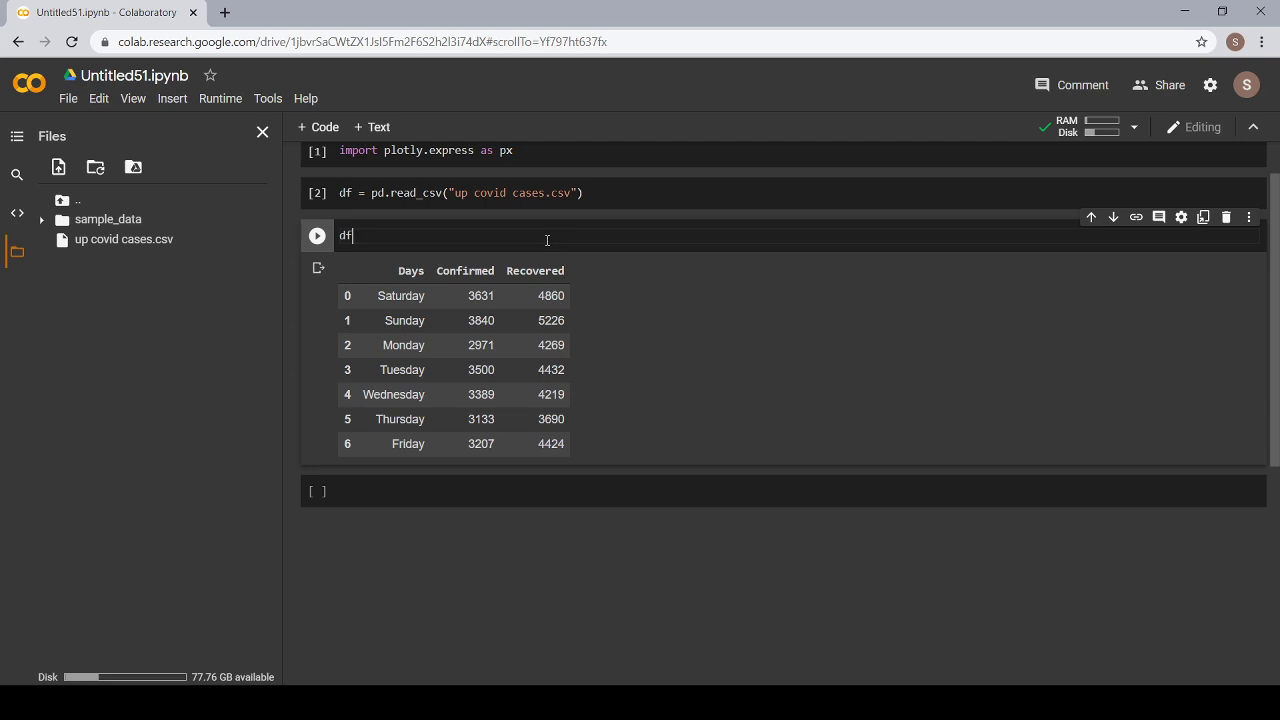
Change the cell to df.head() so only the first five rows show.
{"action": "type", "text": "."}
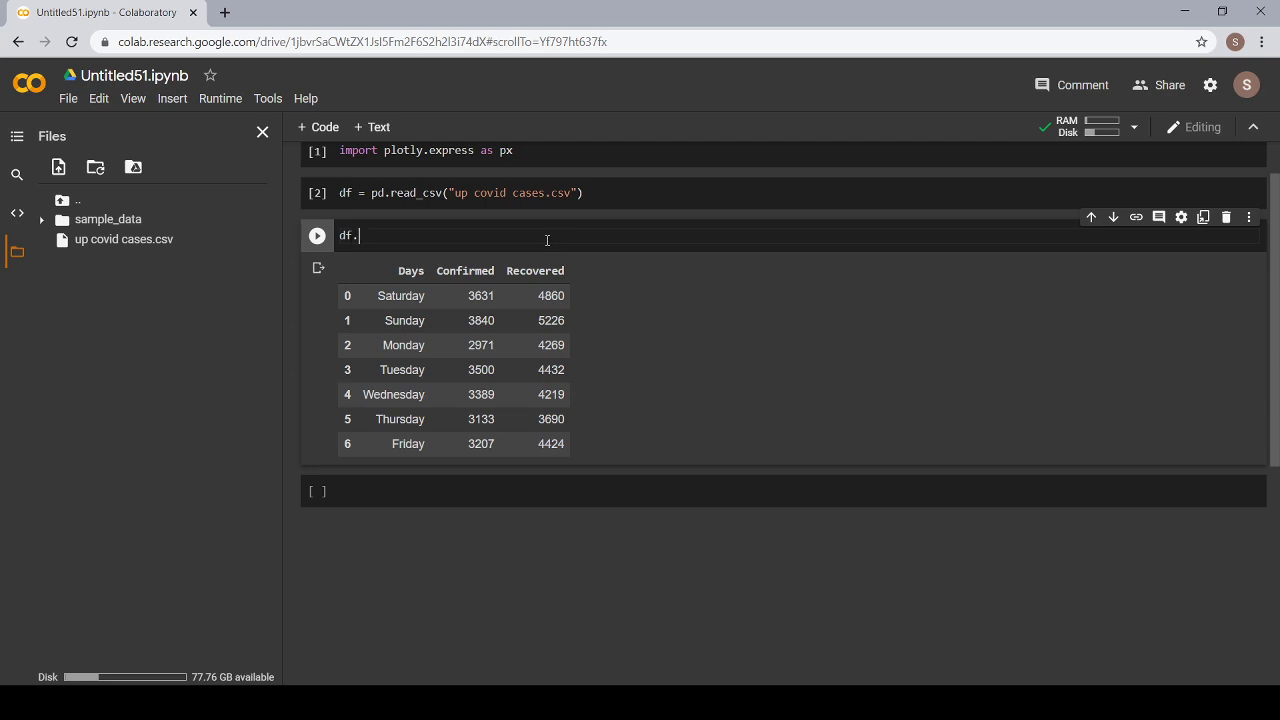
{"action": "type", "text": "head)"}
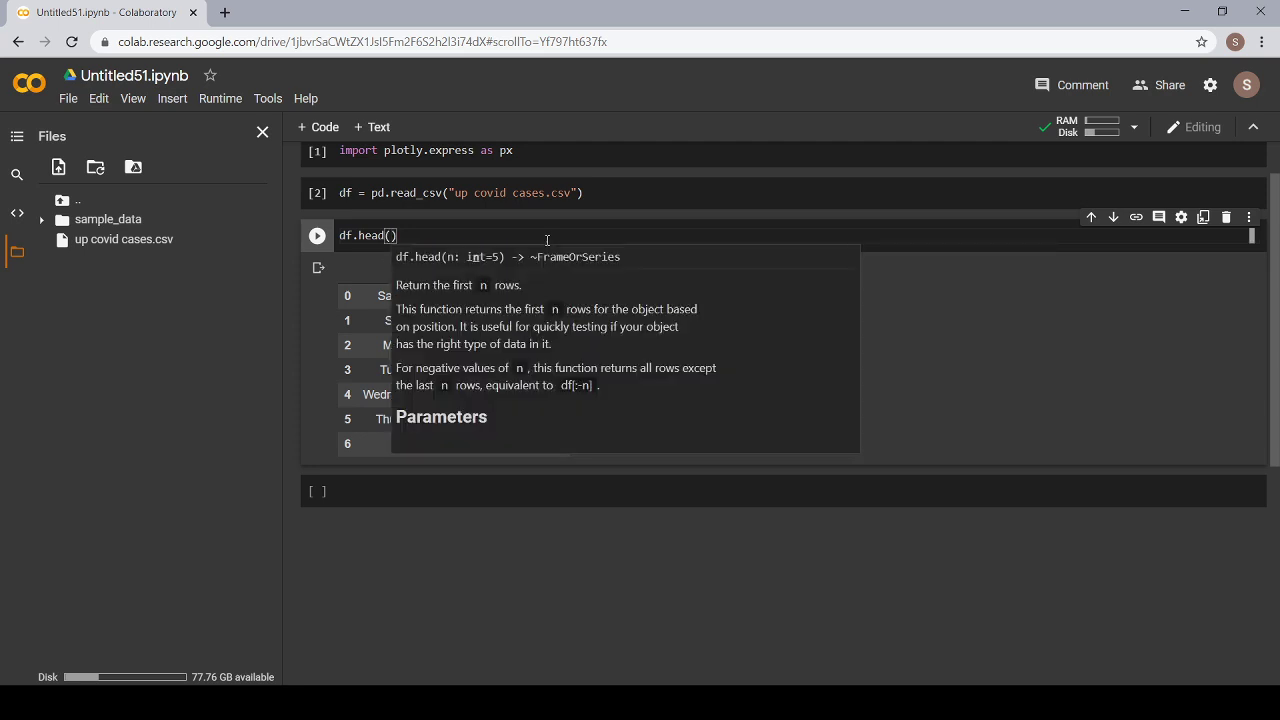
{"action": "left_click", "coordinate": [316, 236]}
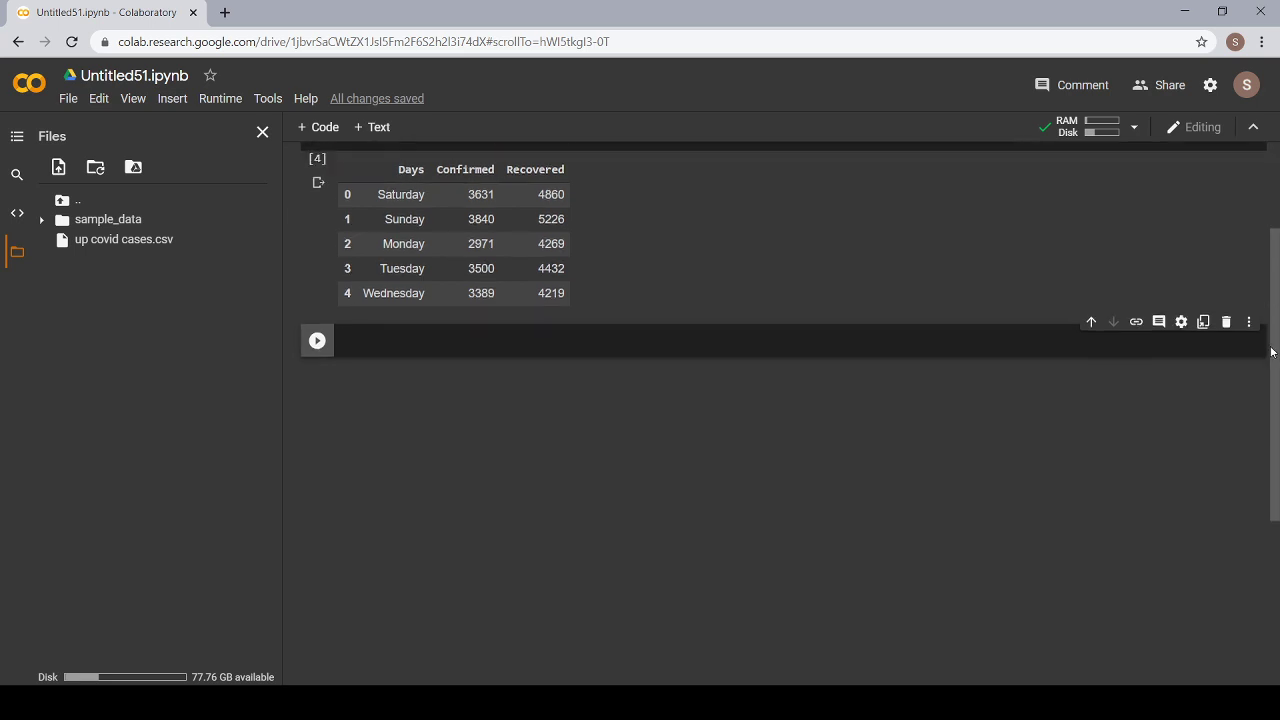
Close the Files sidebar and start a px.line( call in the empty cell.
{"action": "left_click", "coordinate": [700, 340]}
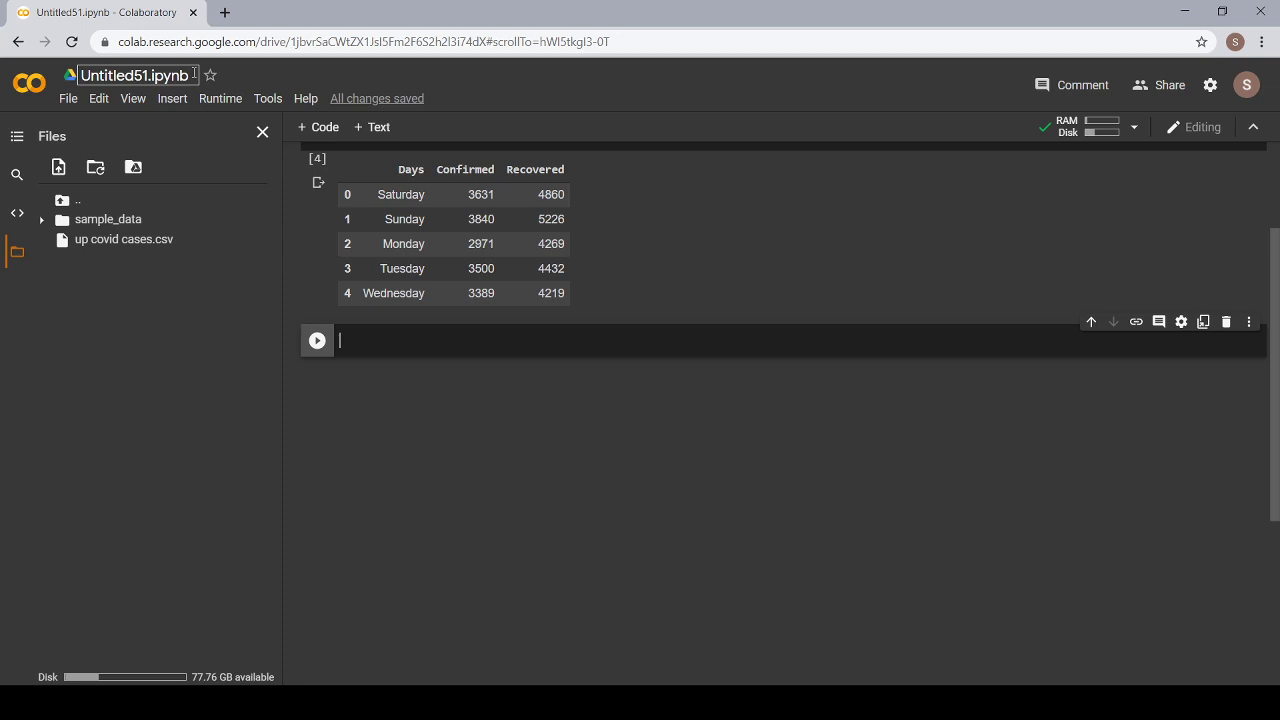
{"action": "left_click", "coordinate": [262, 132]}
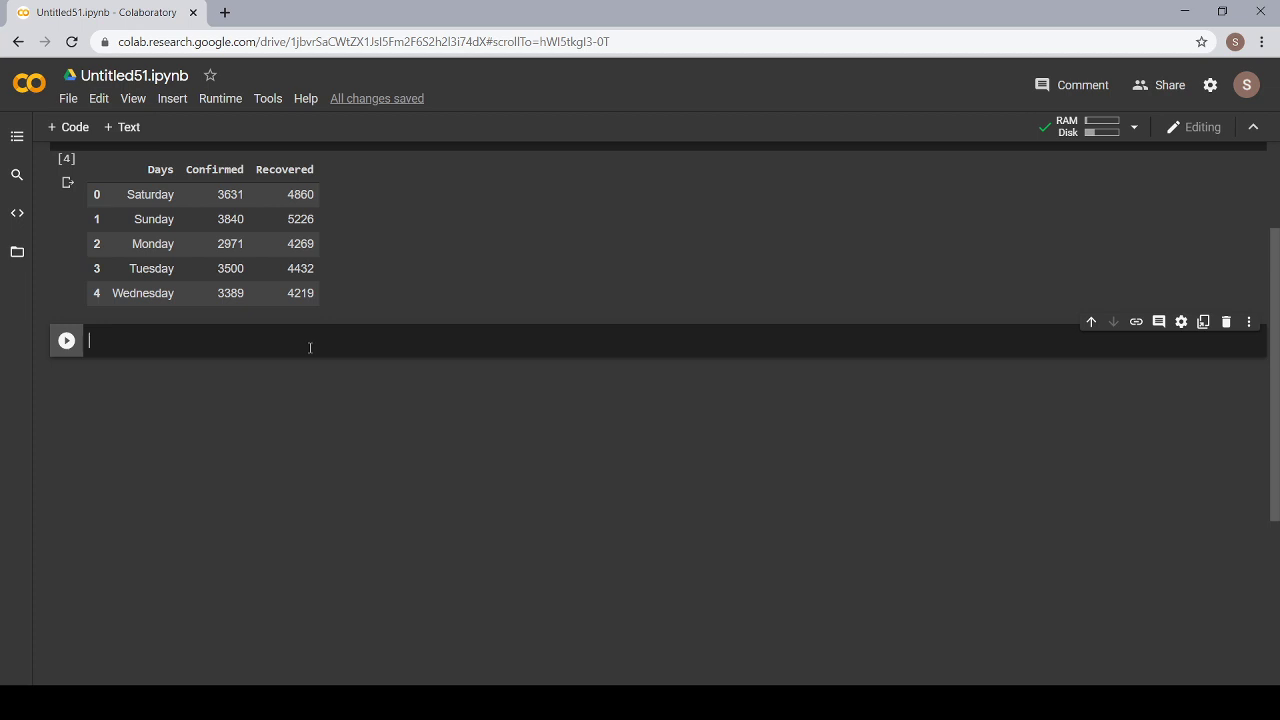
{"action": "type", "text": "px"}
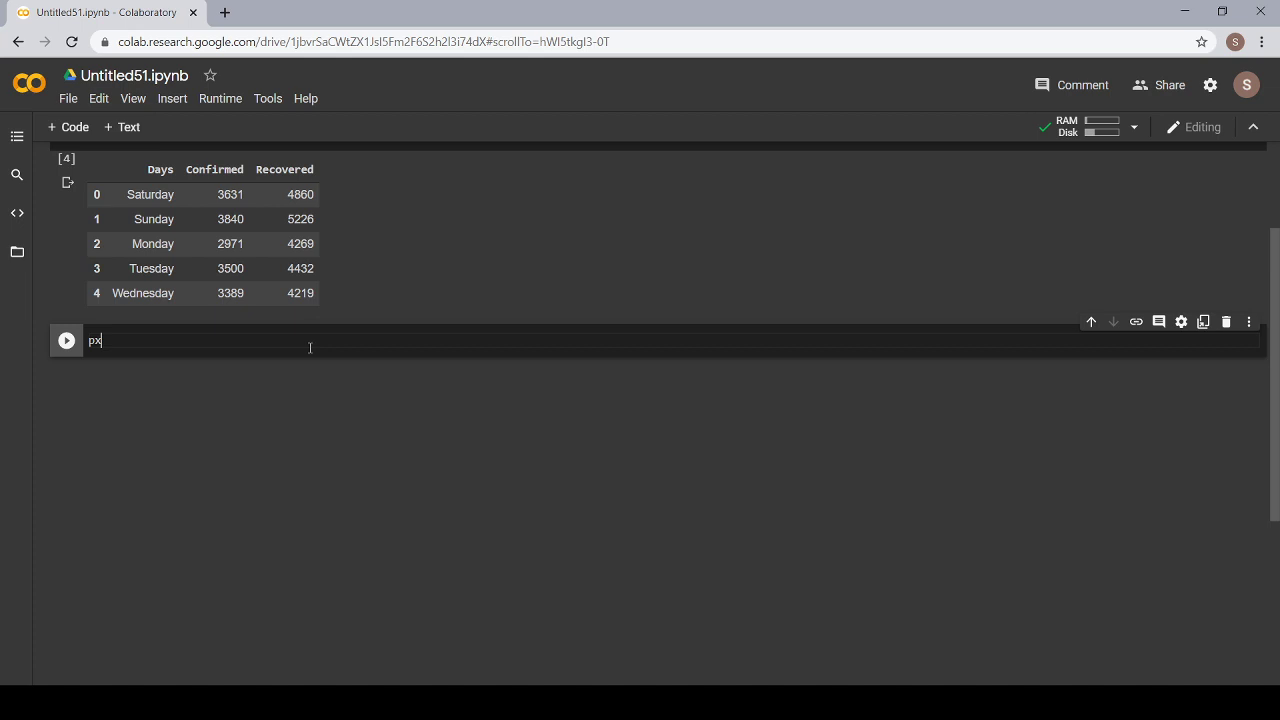
{"action": "type", "text": ".line("}
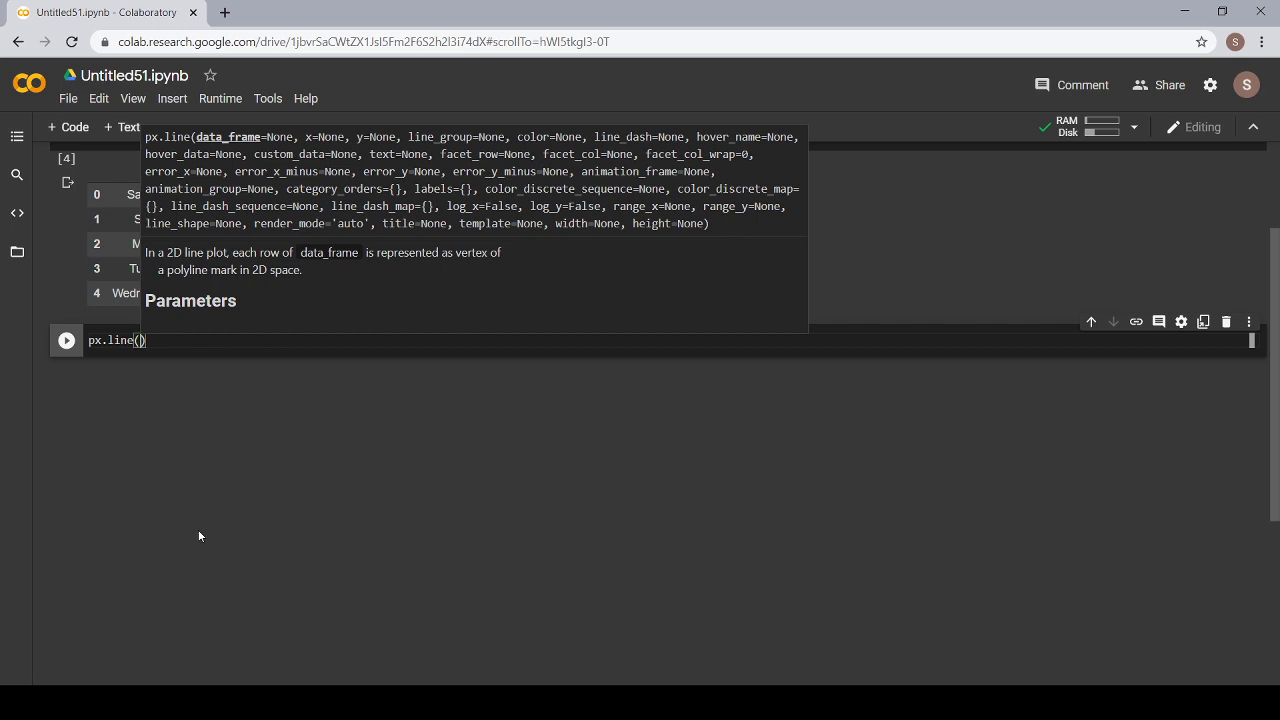
Pass df with x="Days" as the first arguments to px.line.
{"action": "type", "text": "df ,"}
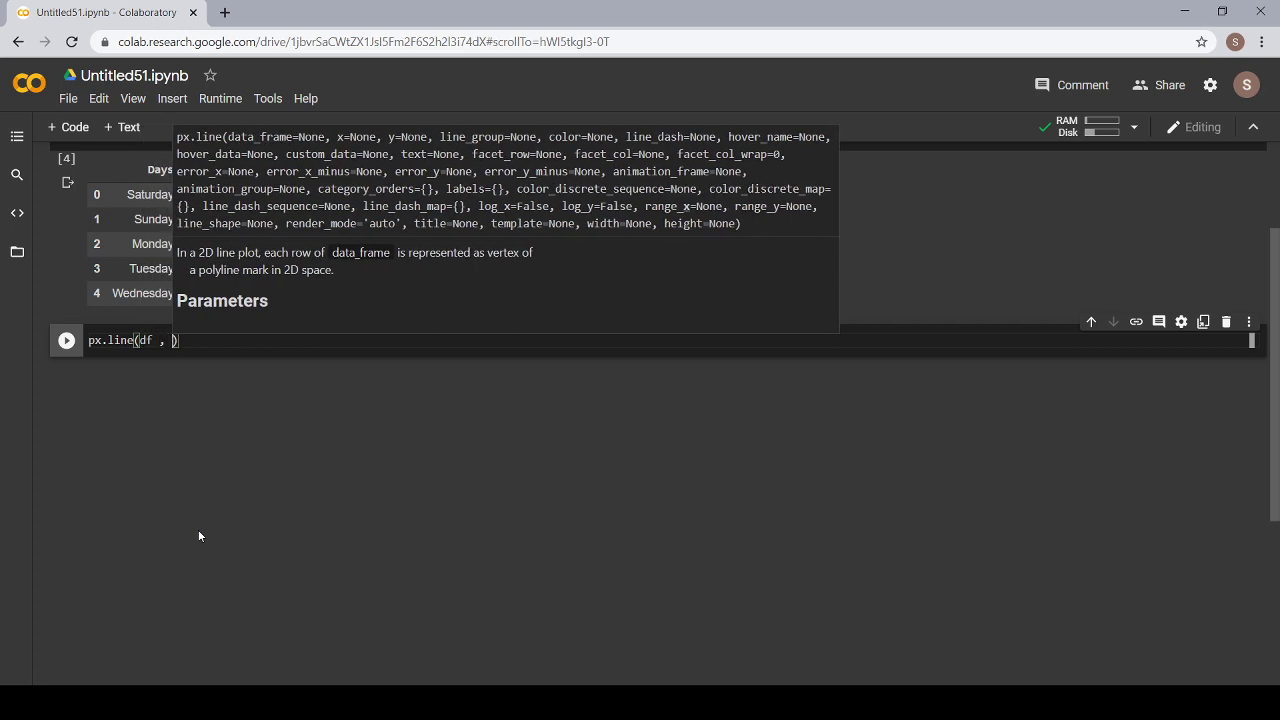
{"action": "type", "text": "x"}
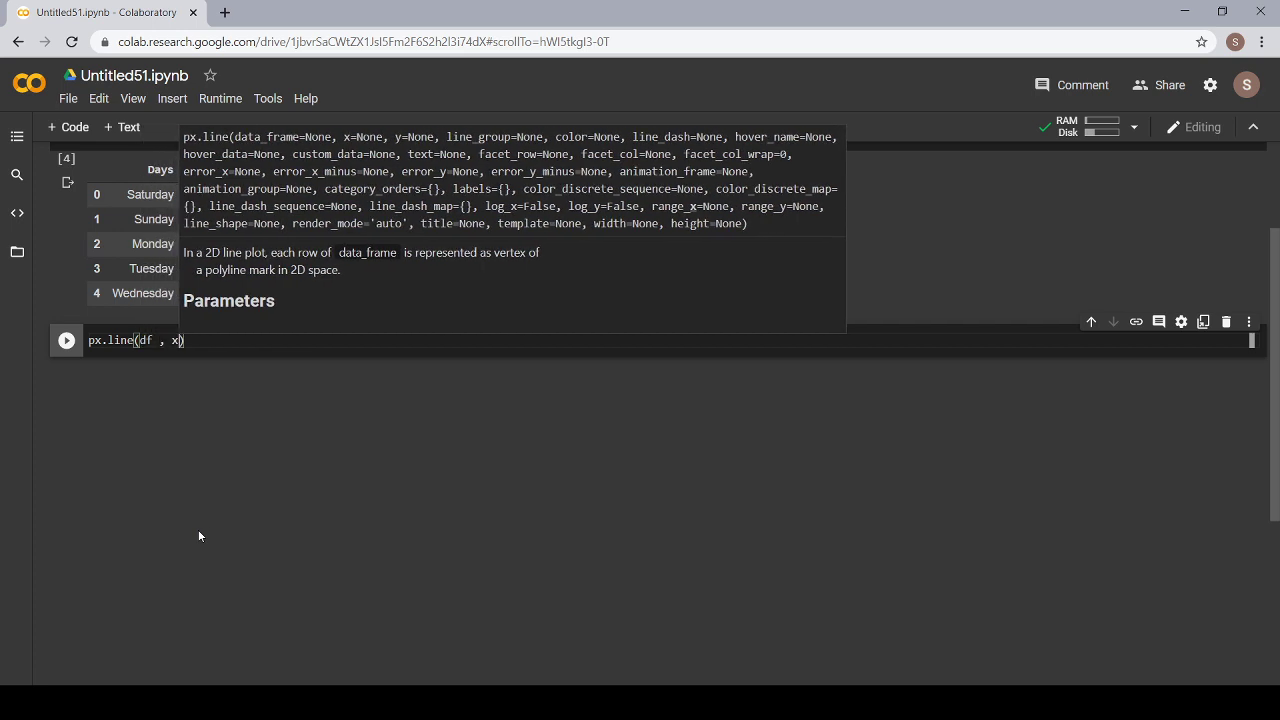
{"action": "type", "text": "="}
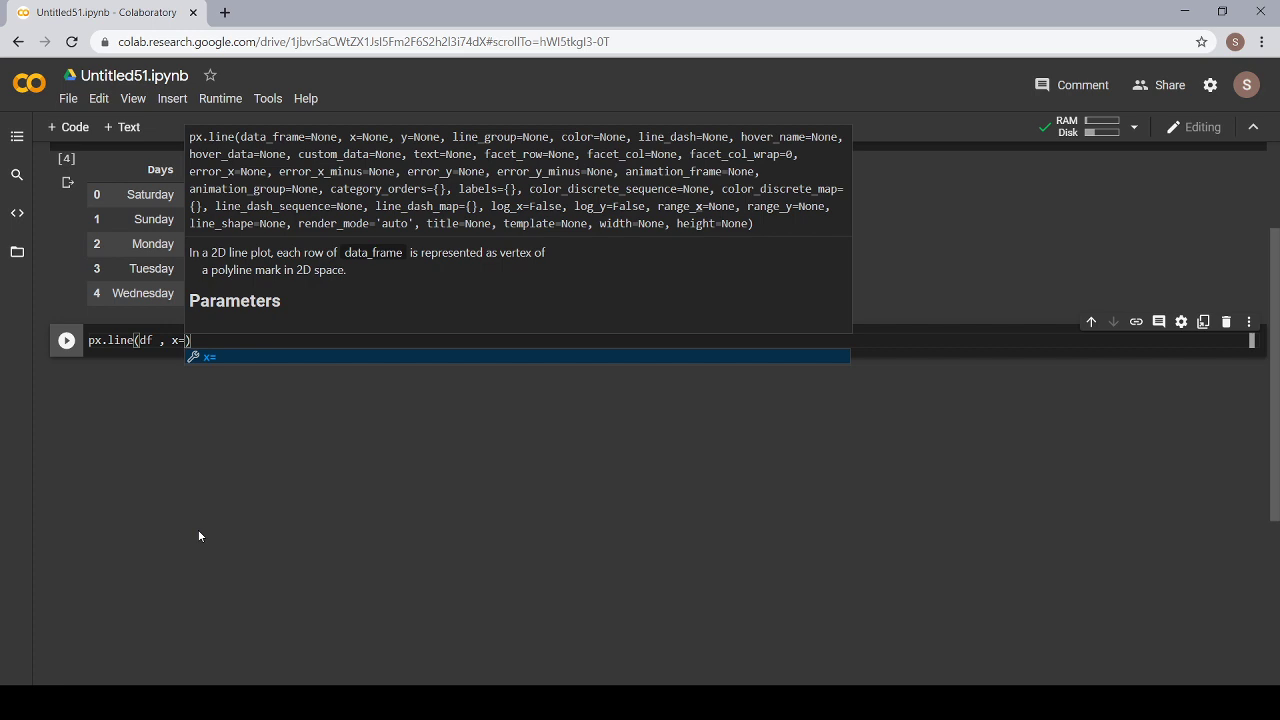
{"action": "type", "text": "\""}
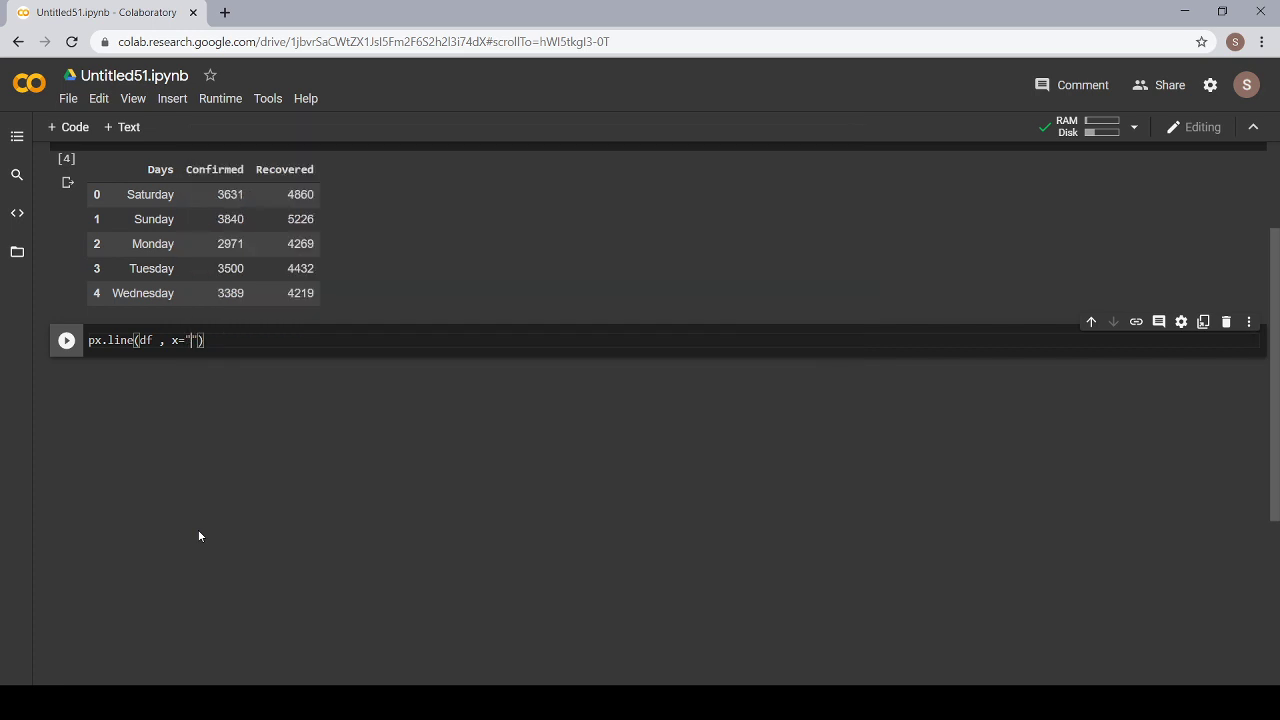
{"action": "type", "text": "D"}
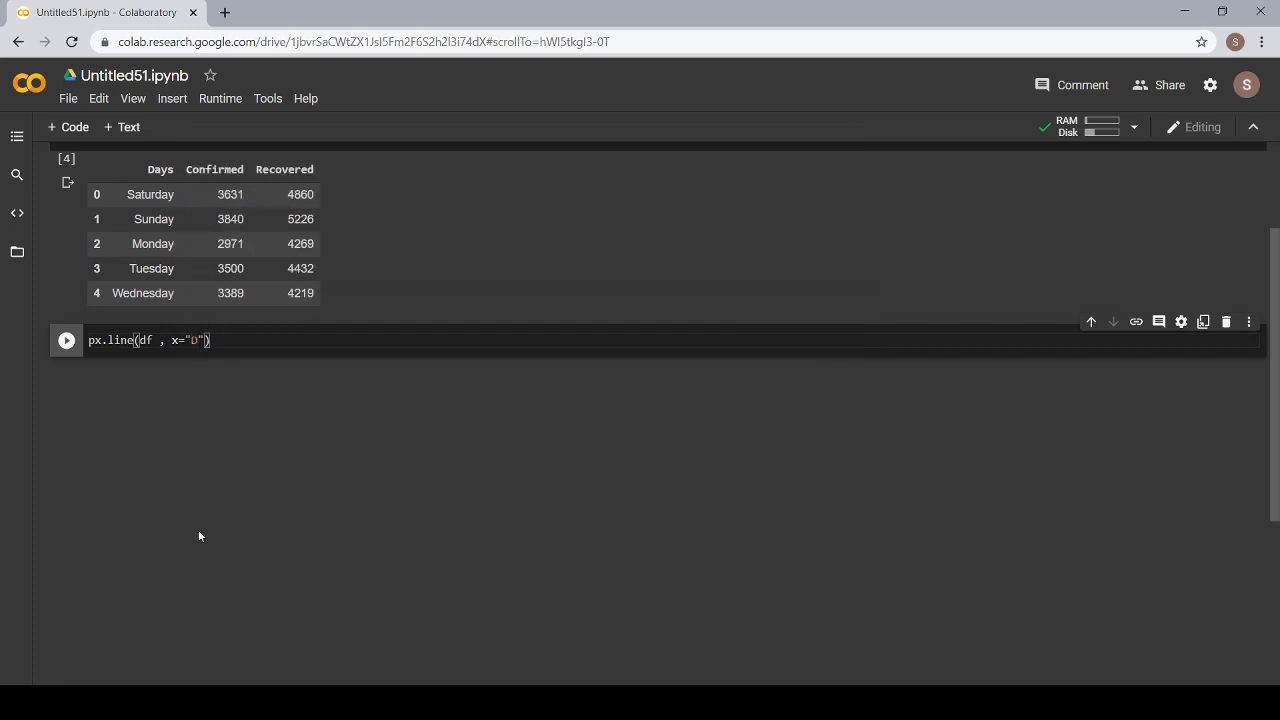
{"action": "type", "text": "ays"}
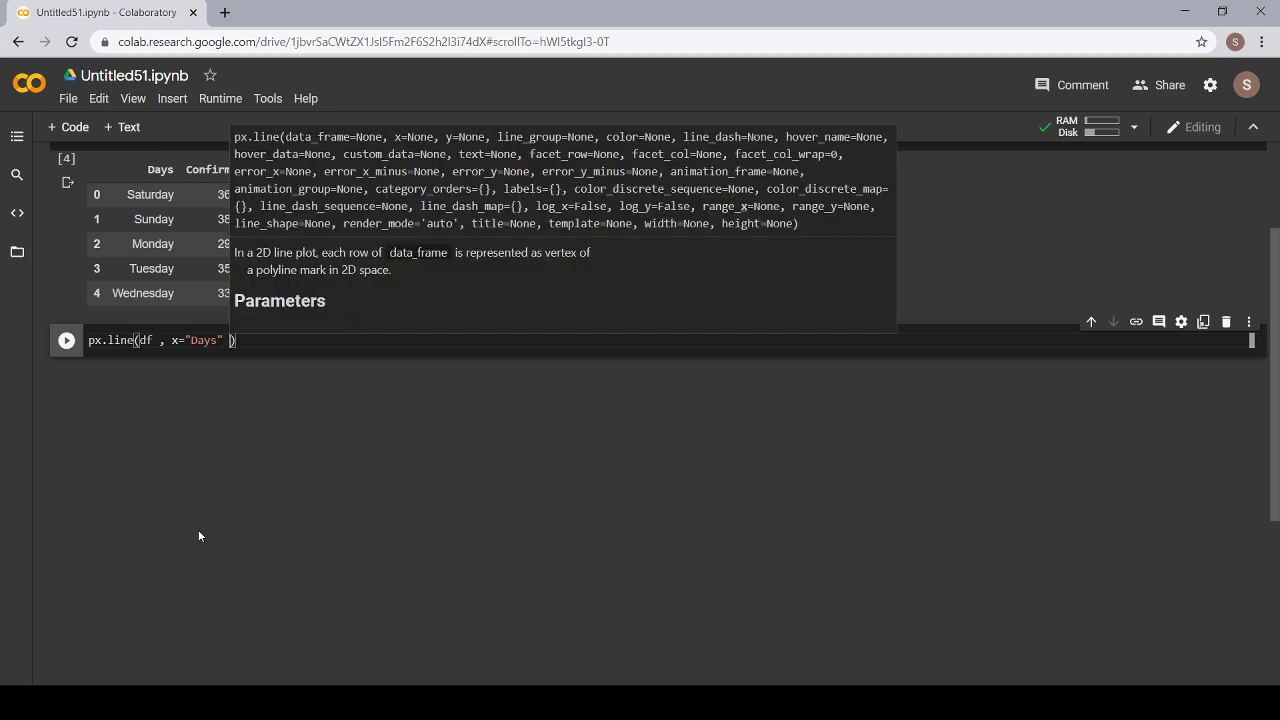
{"action": "type", "text": ", y=\"\""}
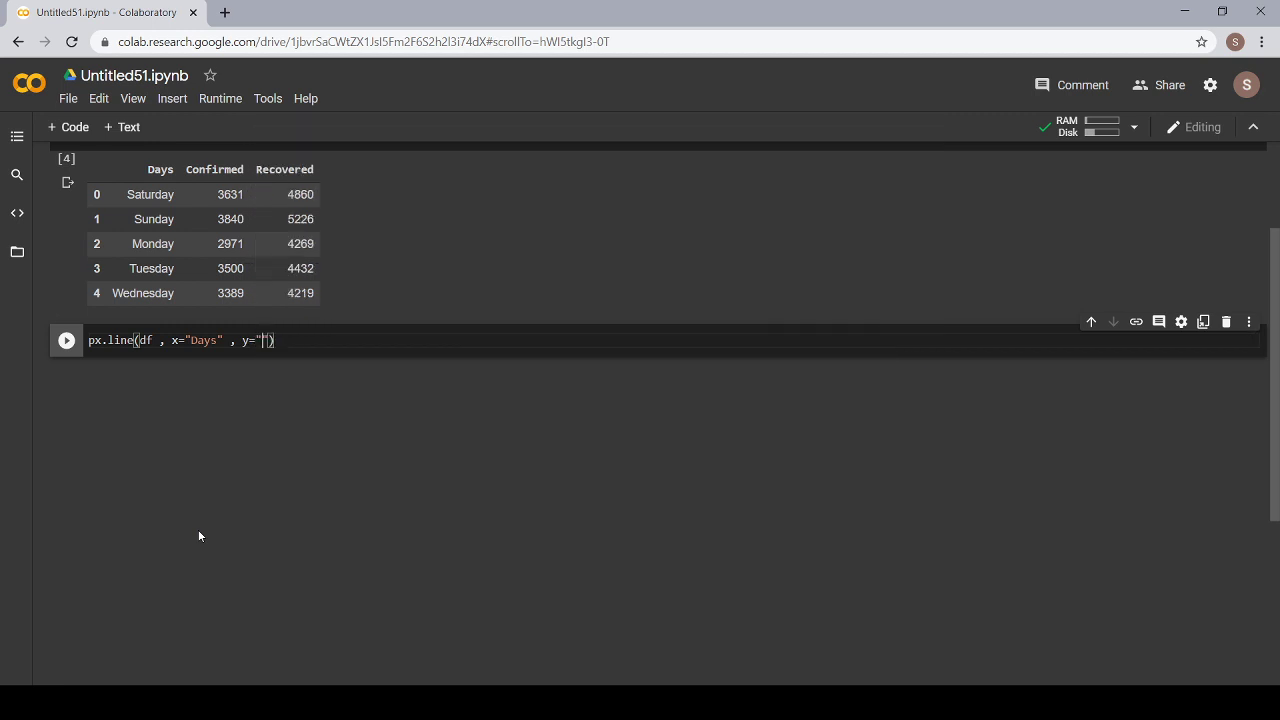
Set y="Confirmed" as the chart's y-axis column.
{"action": "type", "text": "Co"}
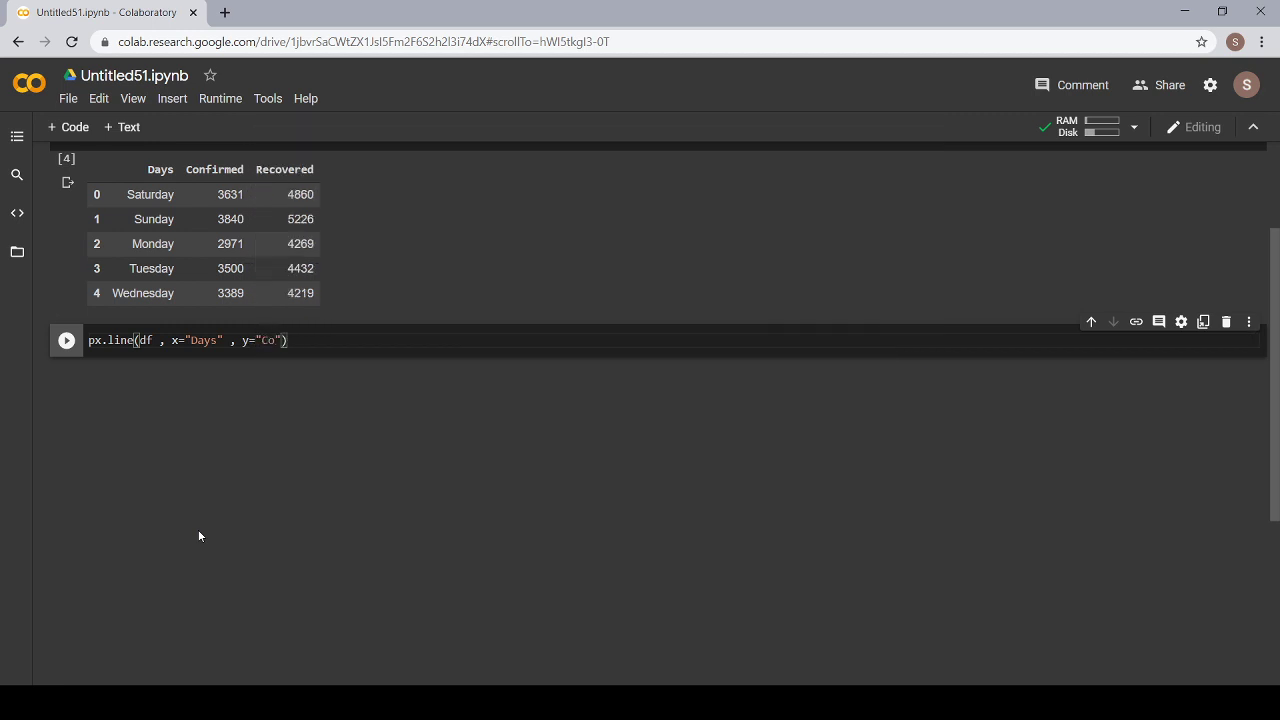
{"action": "type", "text": "nfirmed"}
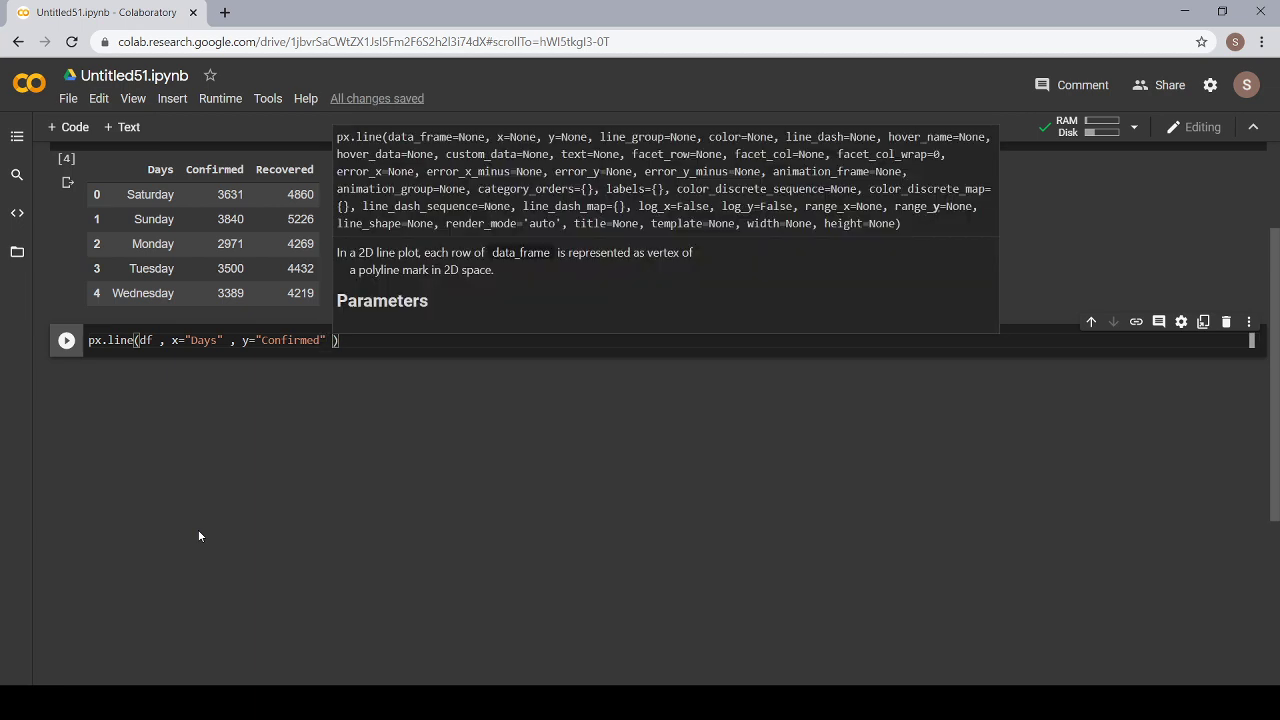
{"action": "type", "text": ","}
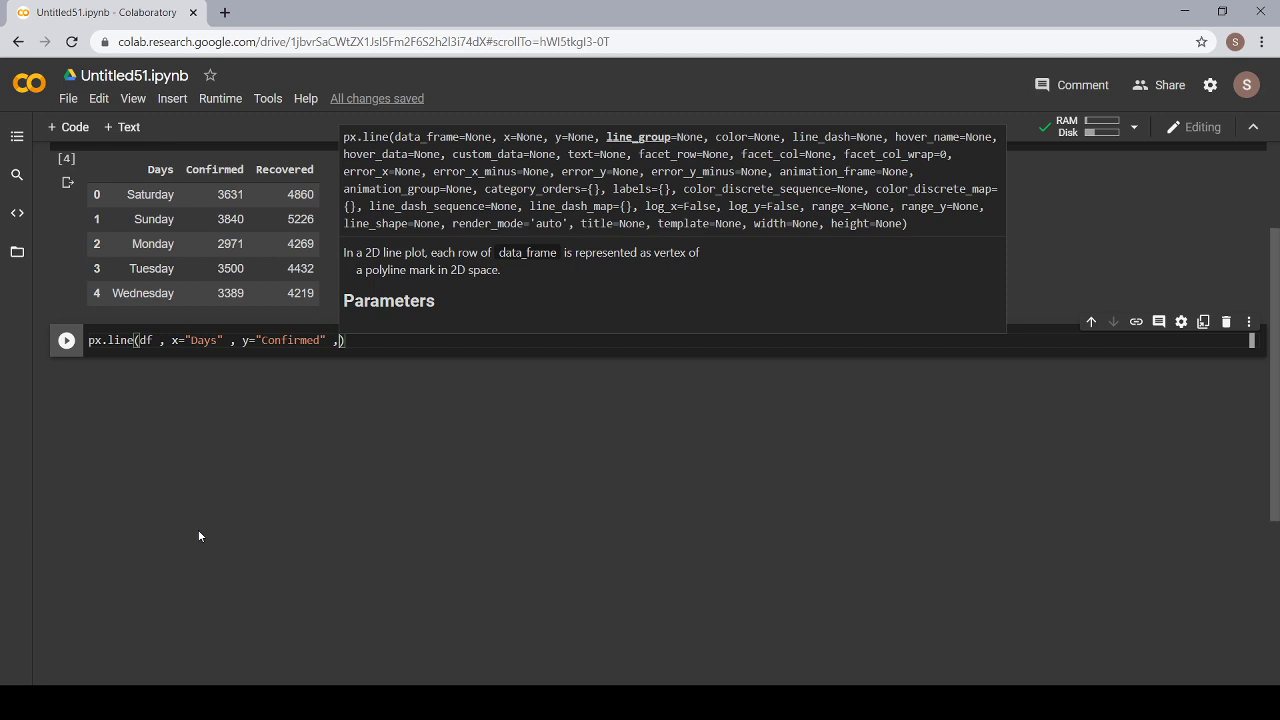
Add hover_name="Recovered" to the px.line call and run the cell.
{"action": "type", "text": "hover_name=\"\""}
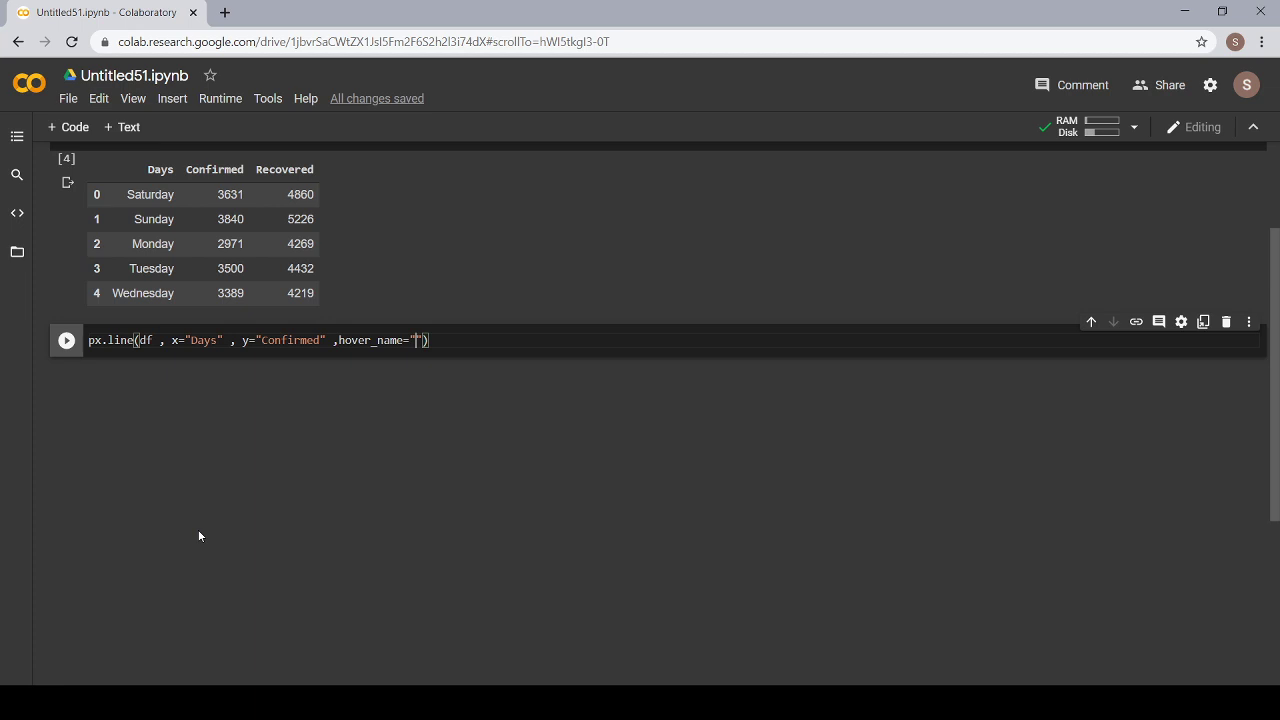
{"action": "type", "text": "Recover"}
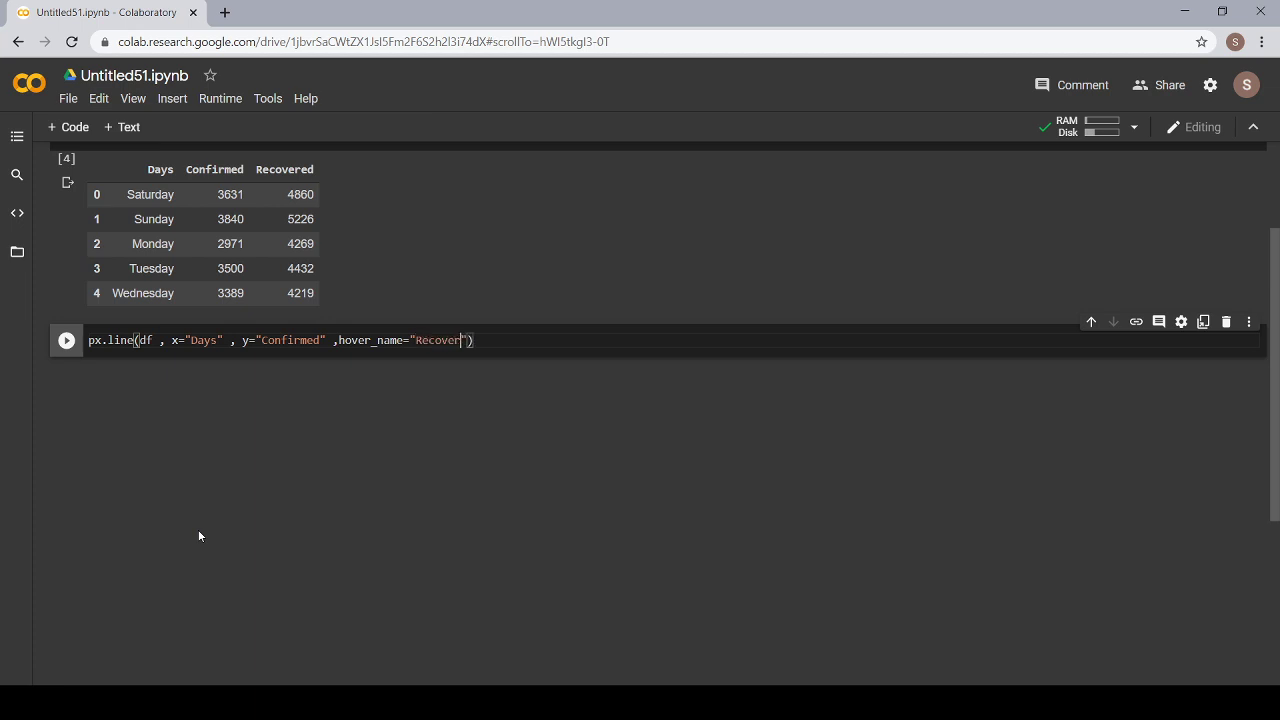
{"action": "type", "text": "ed"}
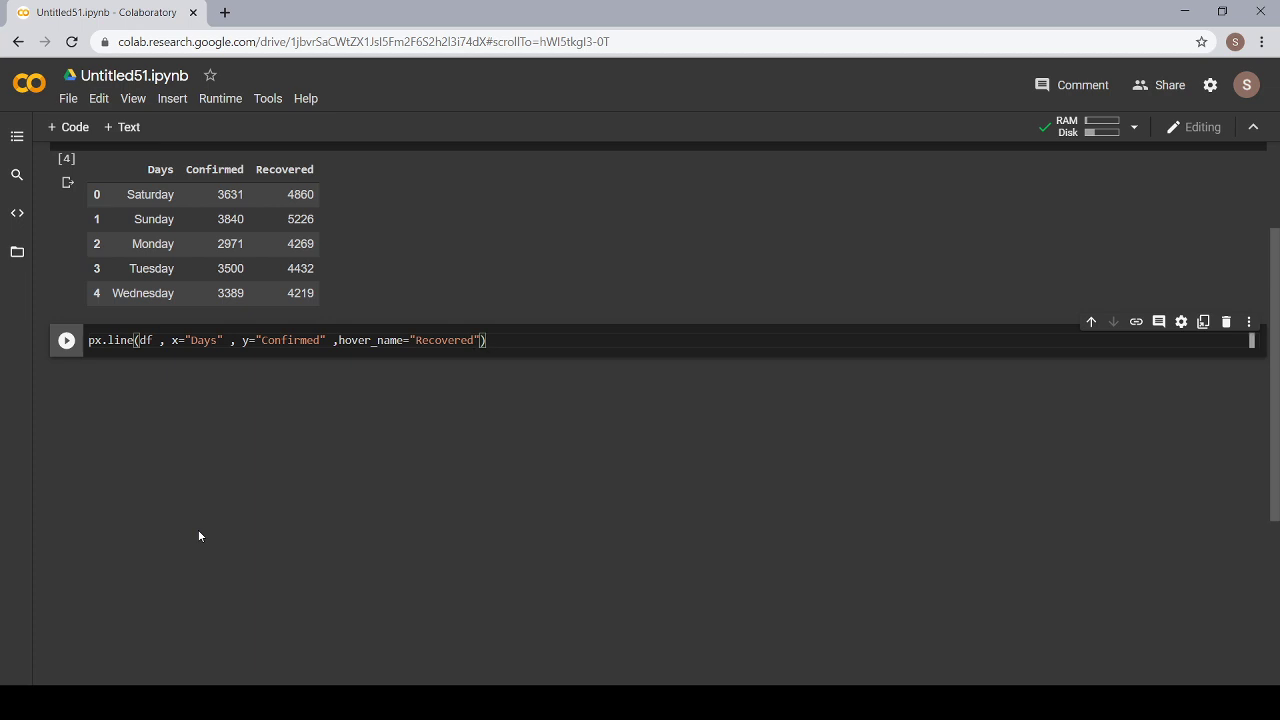
{"action": "left_click", "coordinate": [66, 340]}
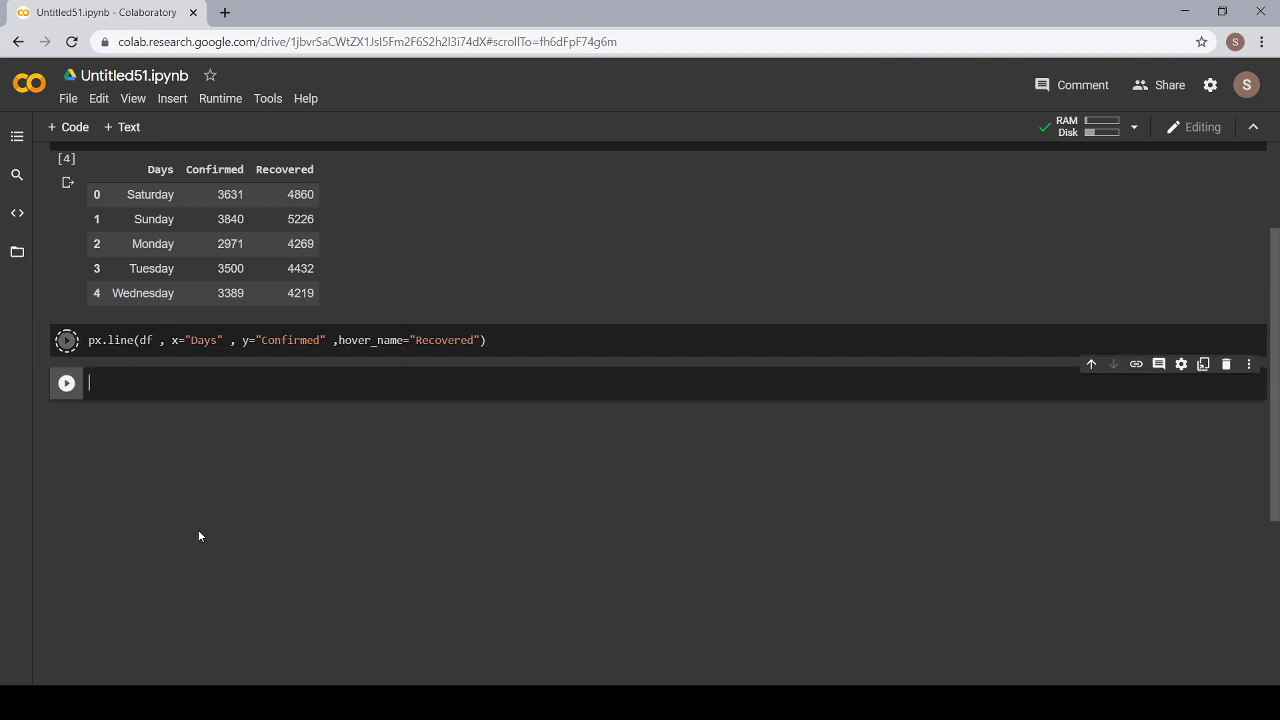
Scroll to view the plotly line chart of Confirmed cases across Days.
{"action": "left_click", "coordinate": [66, 340]}
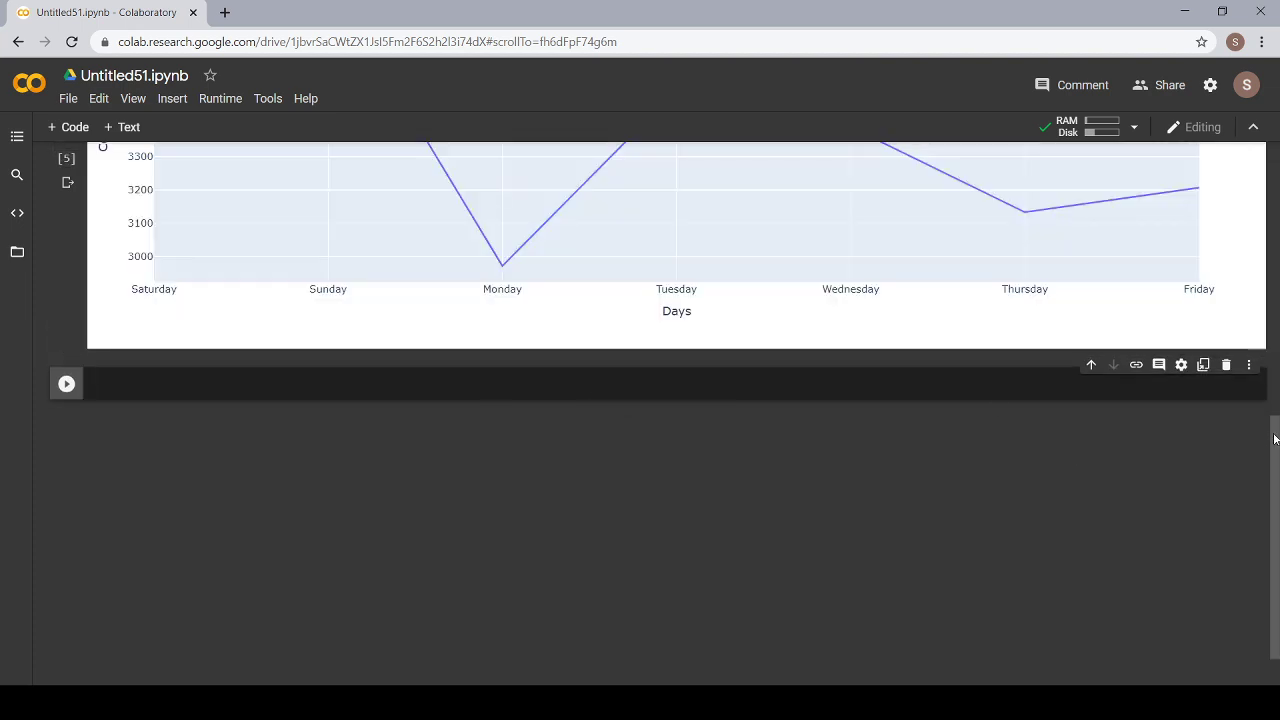
{"action": "scroll", "scroll_direction": "up", "scroll_amount": 3}
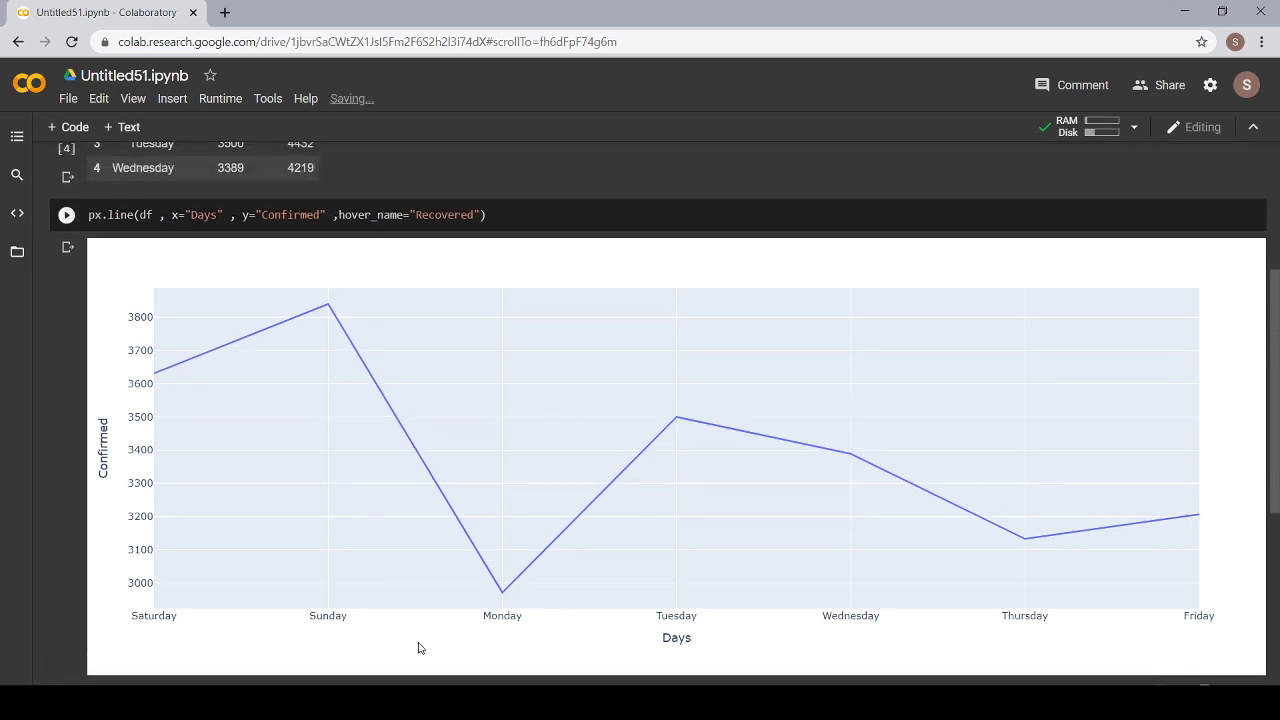
{"action": "mouse_move", "coordinate": [758, 648]}
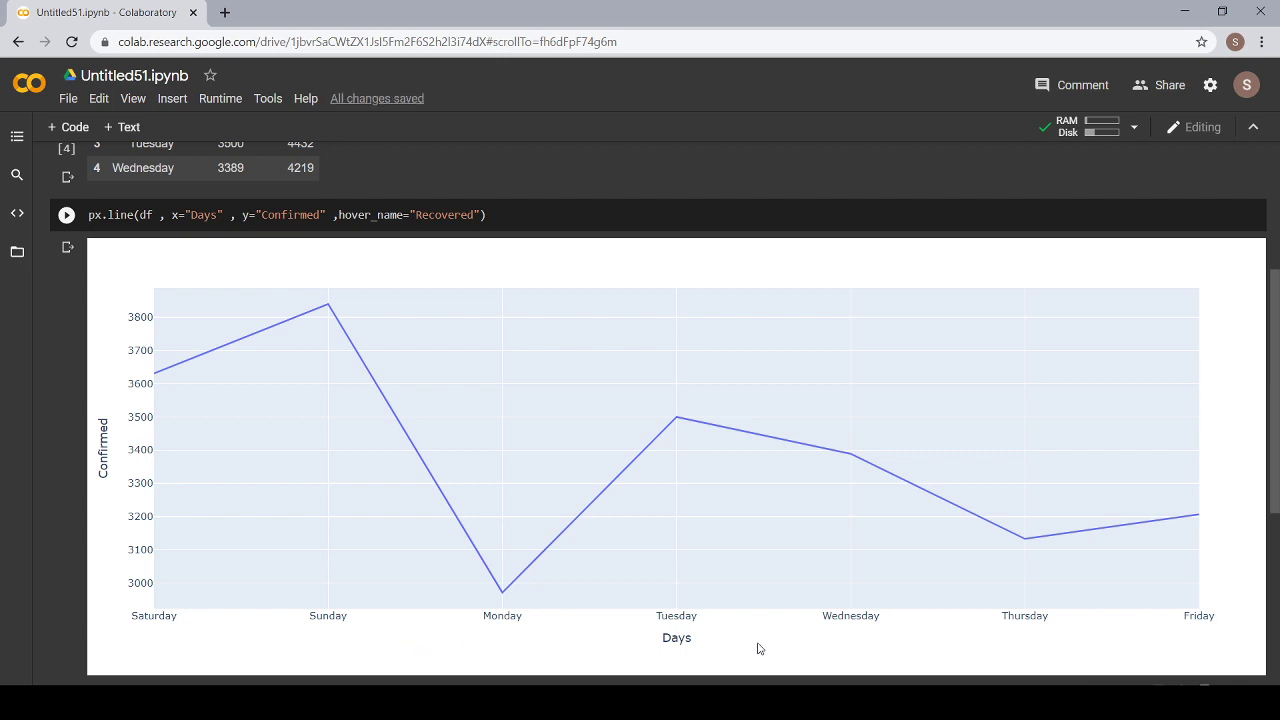
{"action": "mouse_move", "coordinate": [118, 320]}
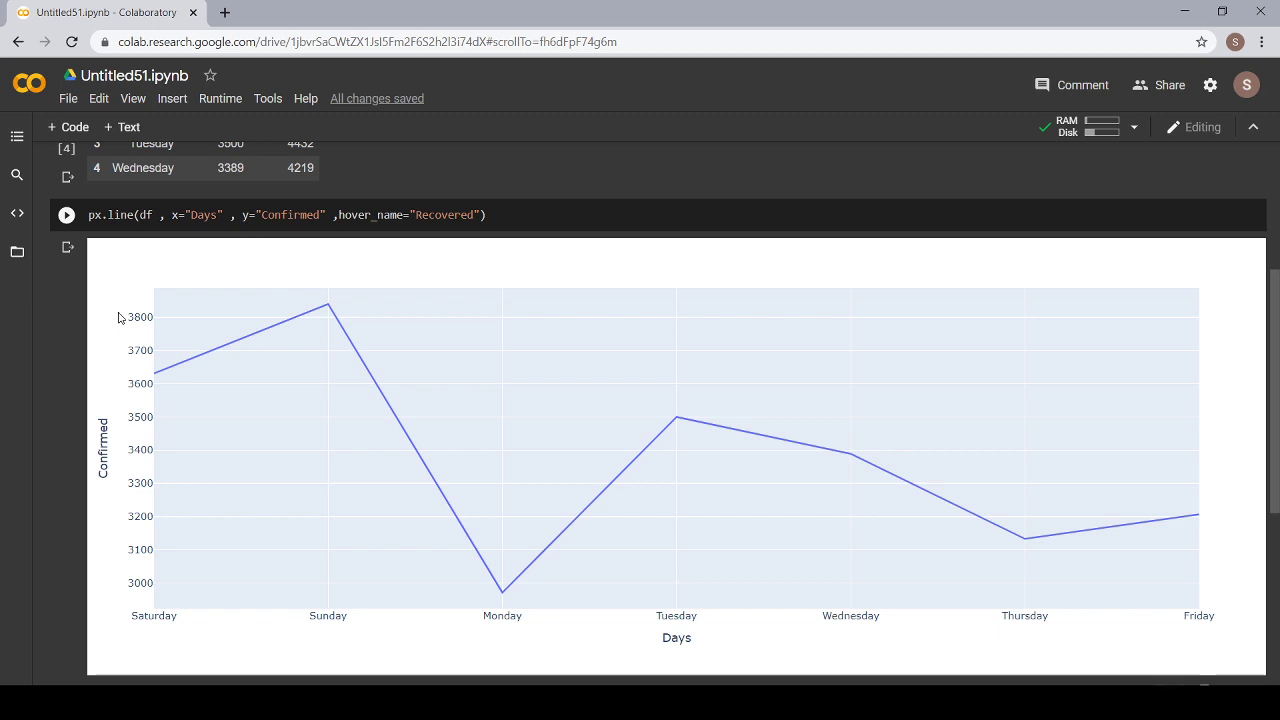
{"action": "mouse_move", "coordinate": [328, 312]}
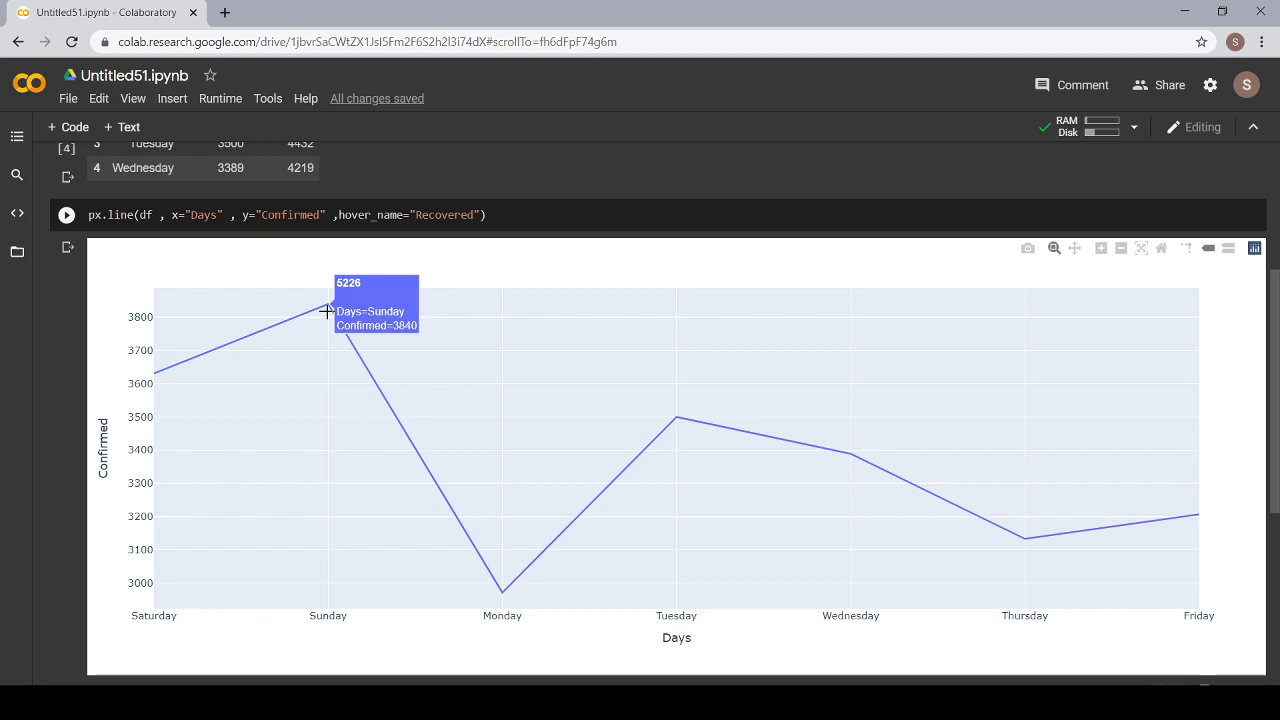
{"action": "mouse_move", "coordinate": [500, 598]}
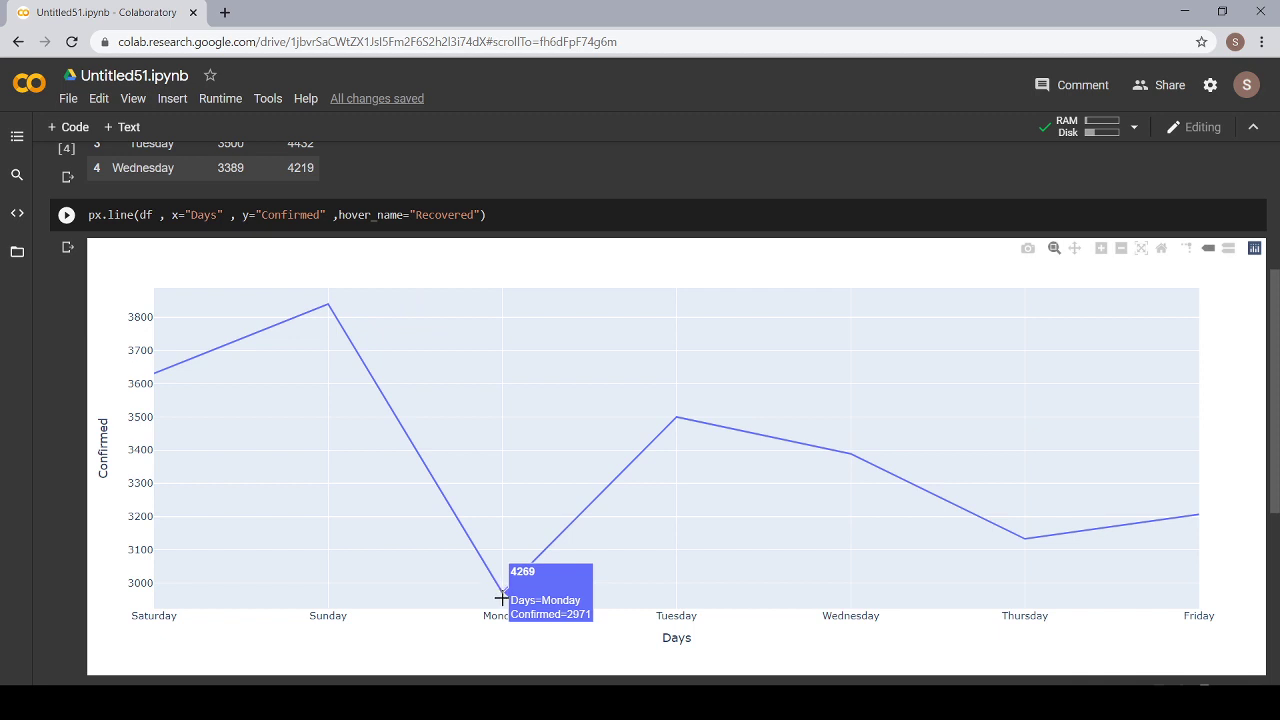
{"action": "mouse_move", "coordinate": [224, 400]}
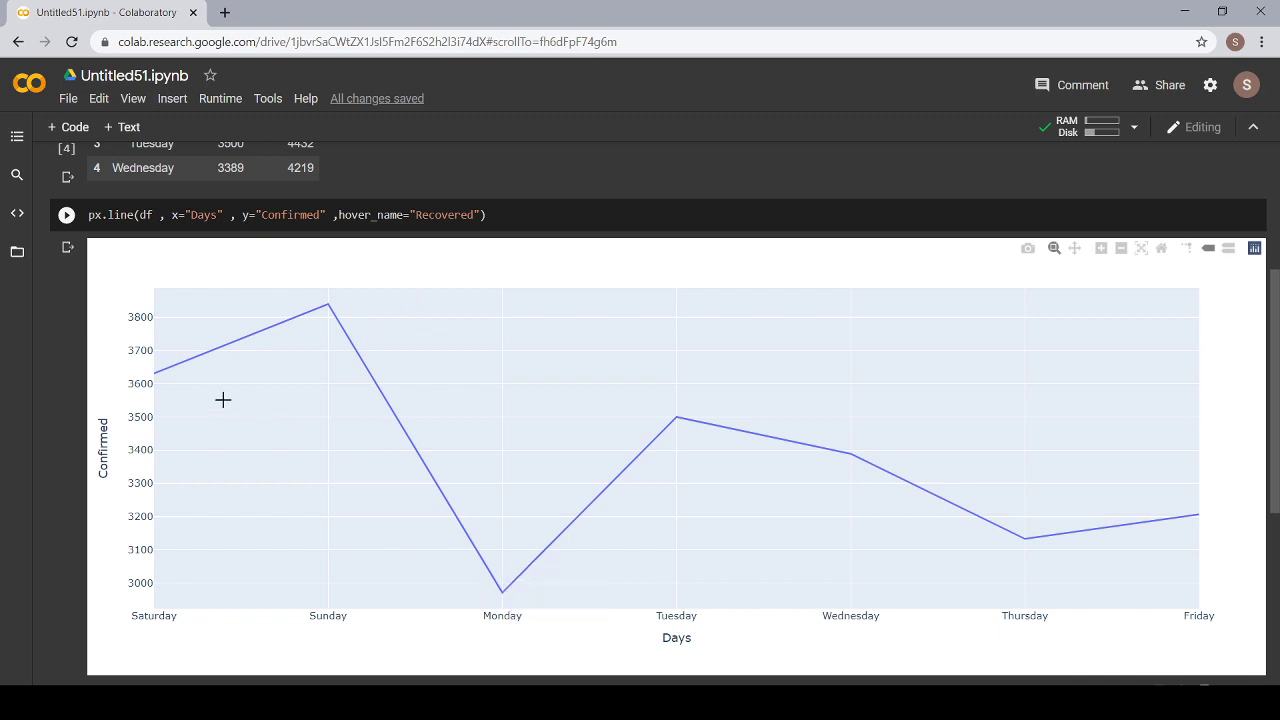
{"action": "mouse_move", "coordinate": [328, 304]}
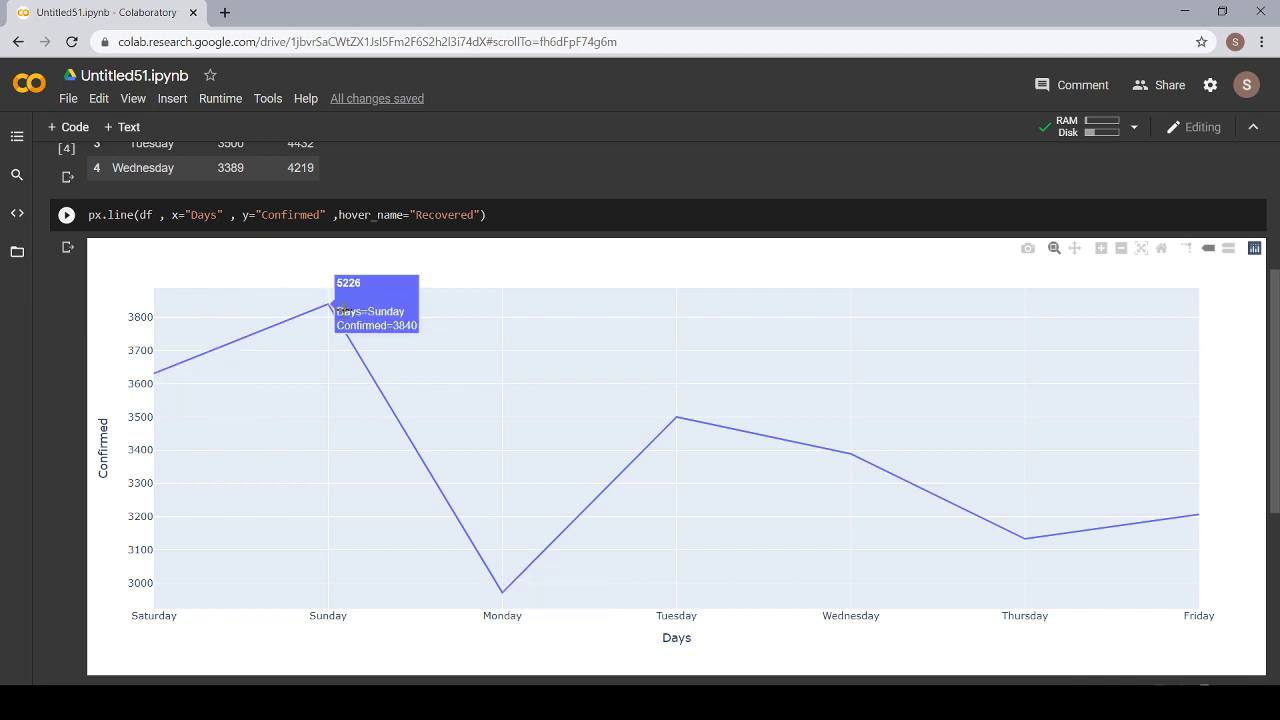
{"action": "mouse_move", "coordinate": [632, 466]}
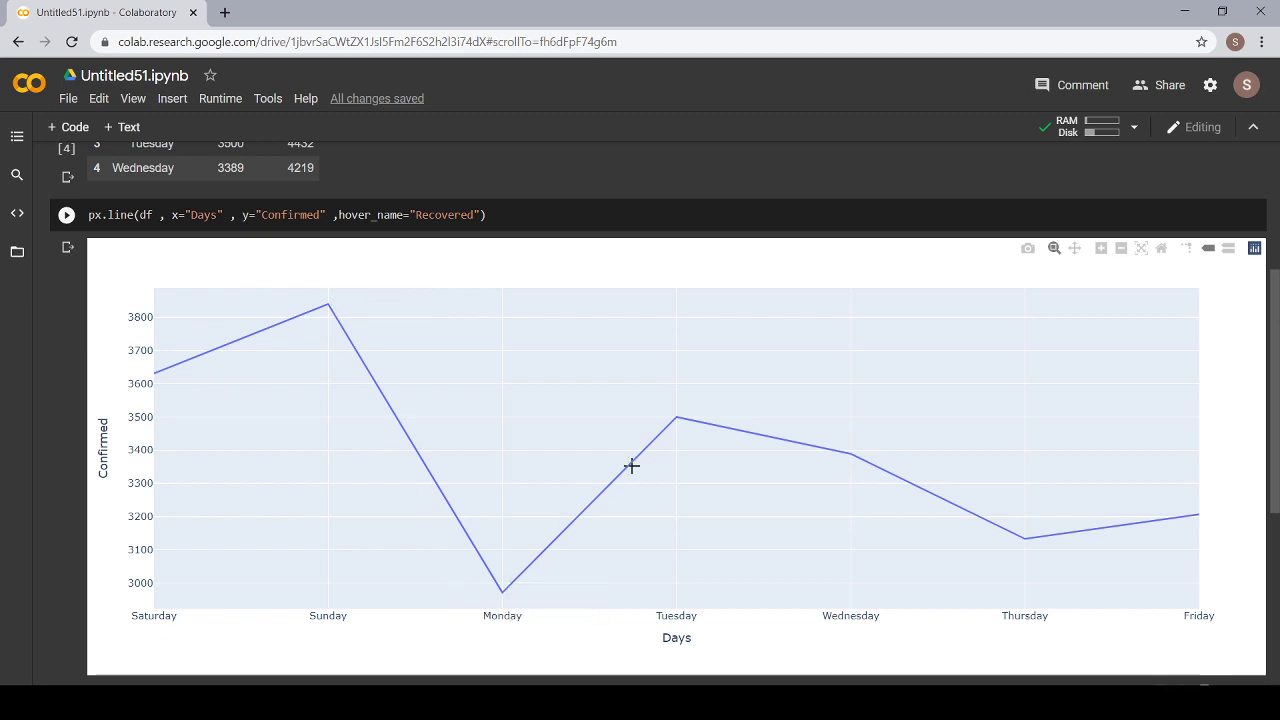
{"action": "mouse_move", "coordinate": [956, 528]}
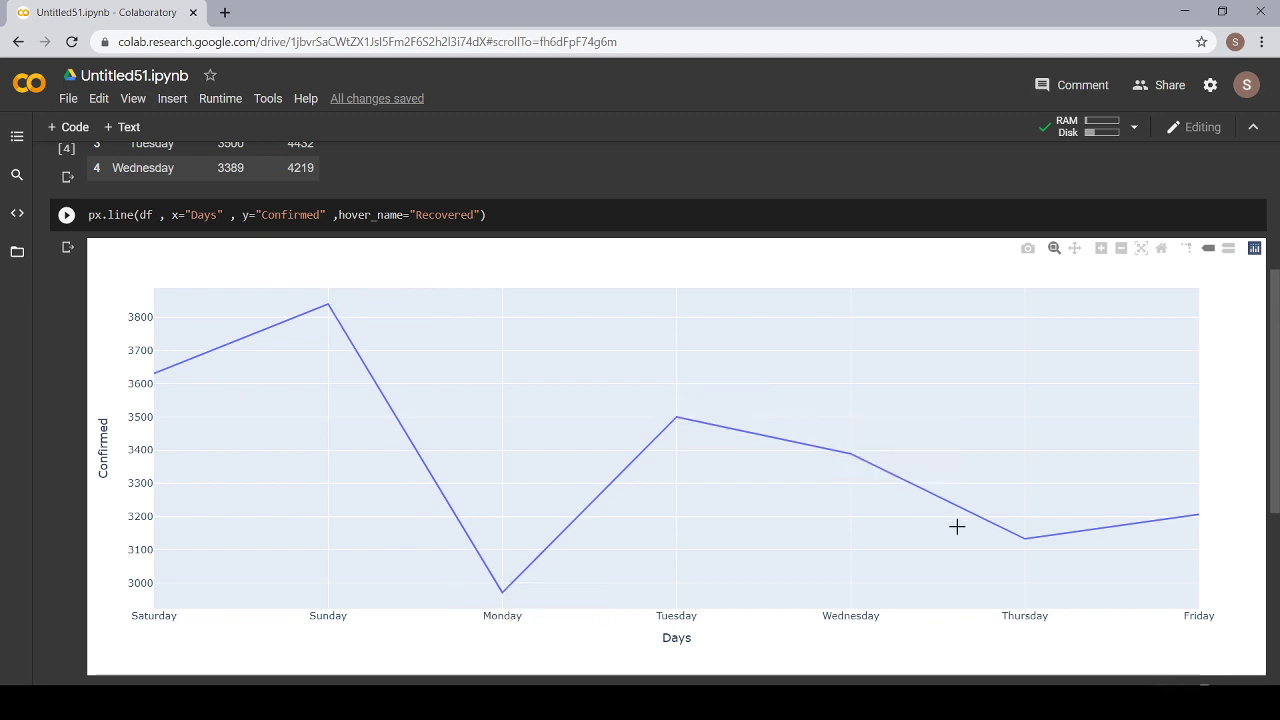
{"action": "mouse_move", "coordinate": [1198, 518]}
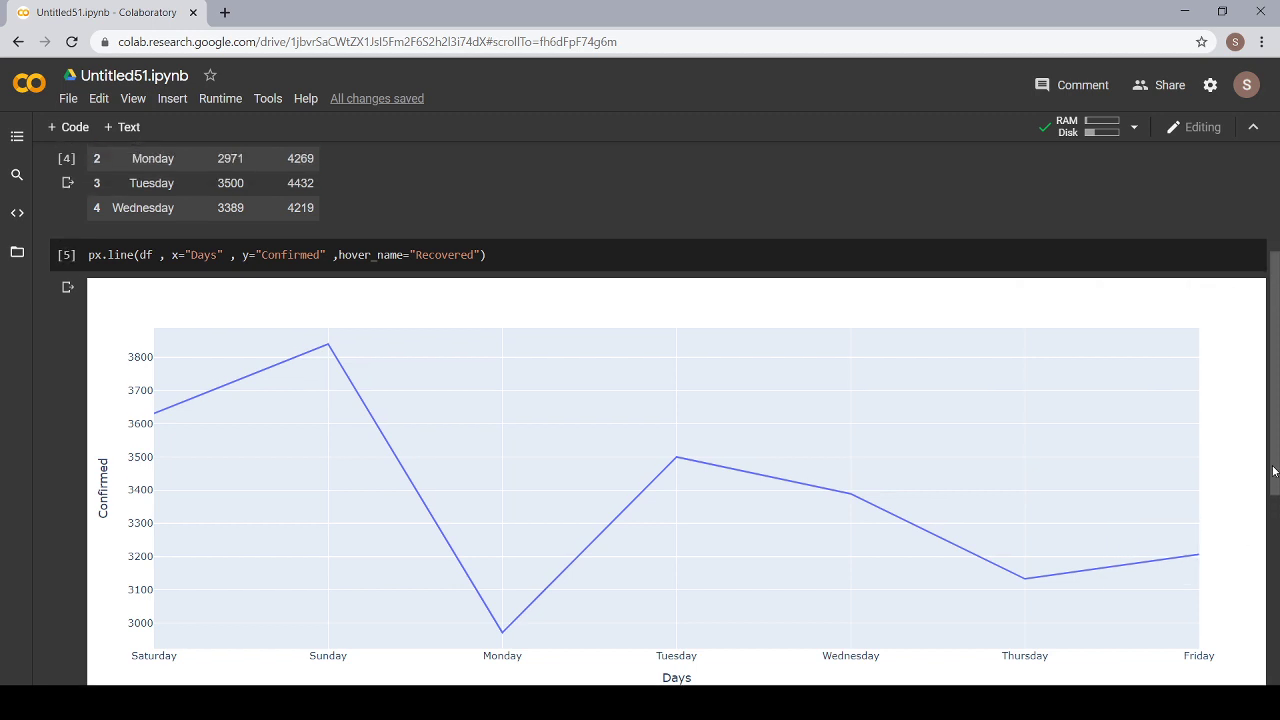
{"action": "scroll", "scroll_direction": "up", "scroll_amount": 3}
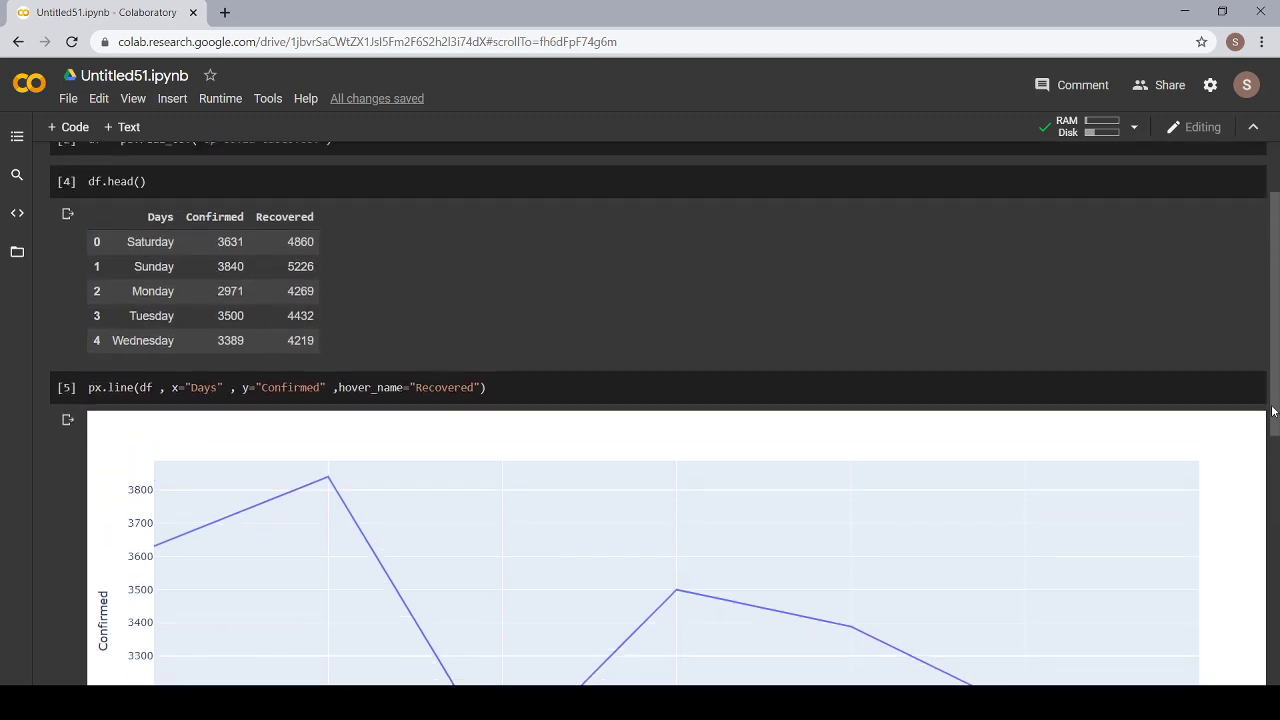